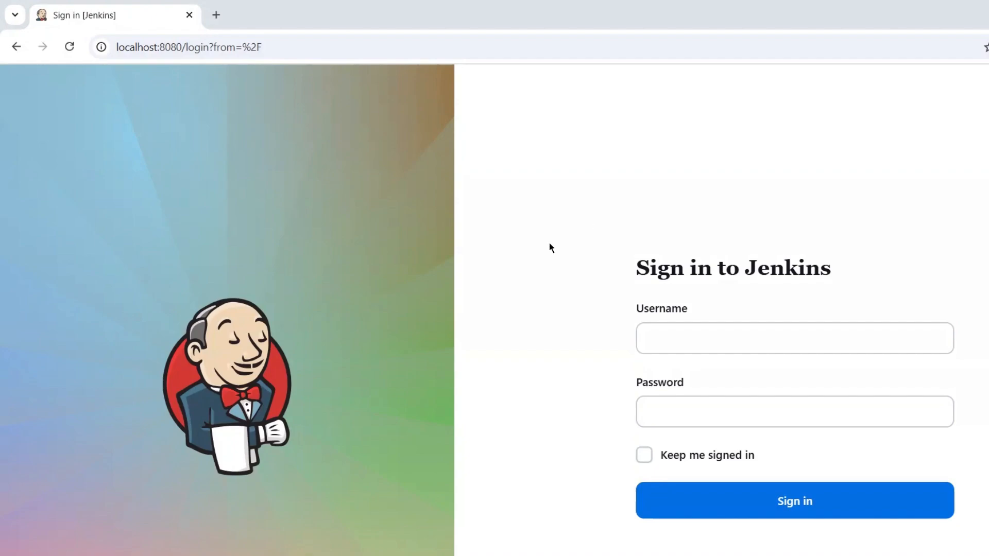
{"action": "mouse_move", "coordinate": [250, 396]}
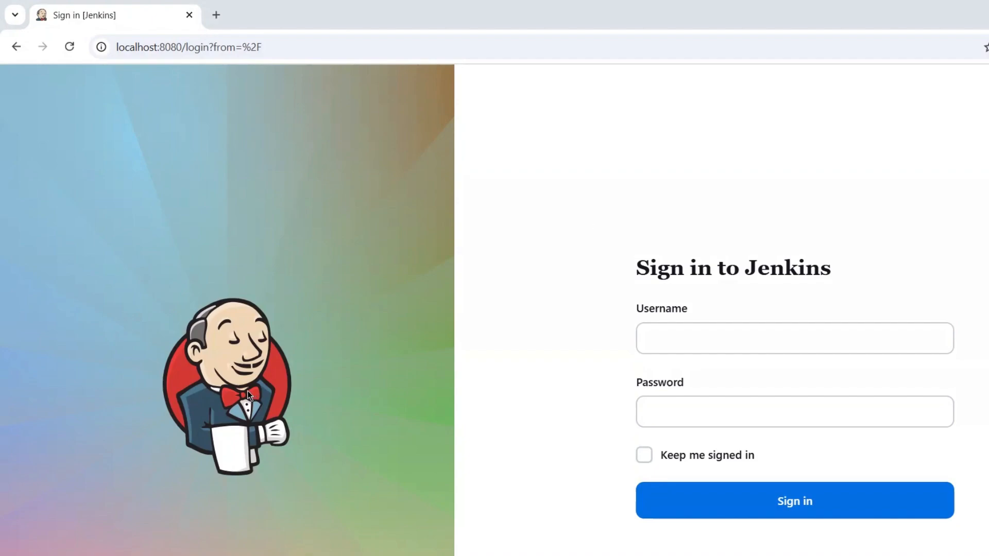
{"action": "mouse_move", "coordinate": [157, 341]}
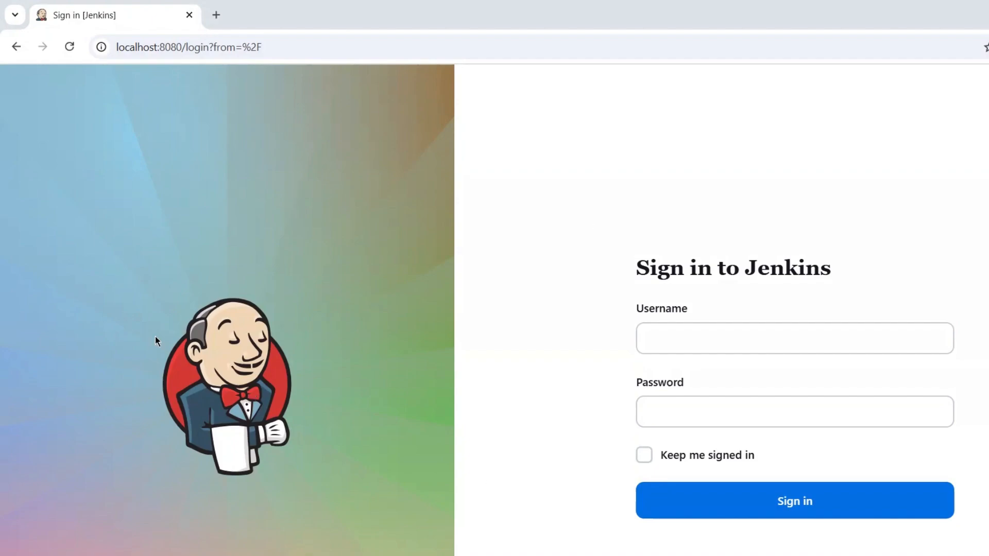
{"action": "mouse_move", "coordinate": [559, 330]}
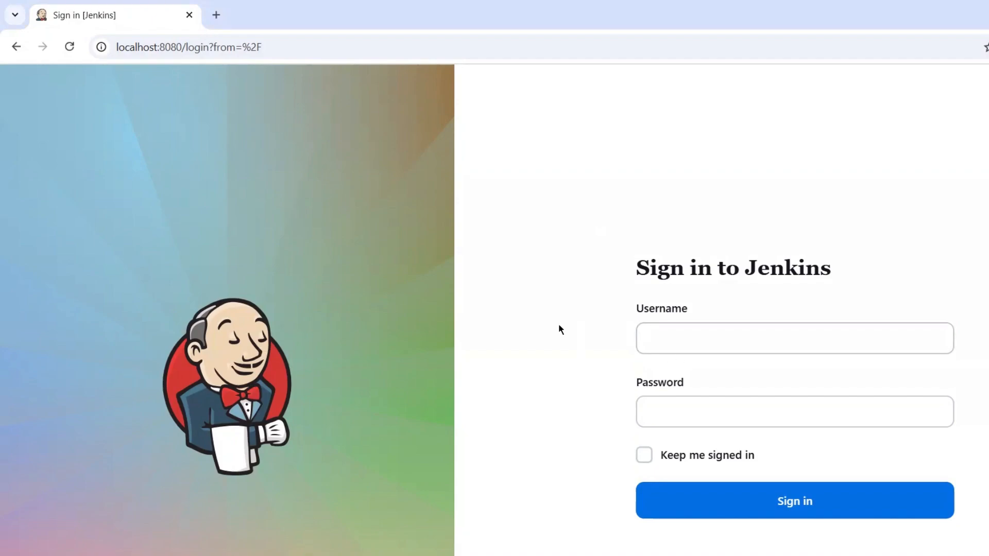
{"action": "mouse_move", "coordinate": [603, 222]}
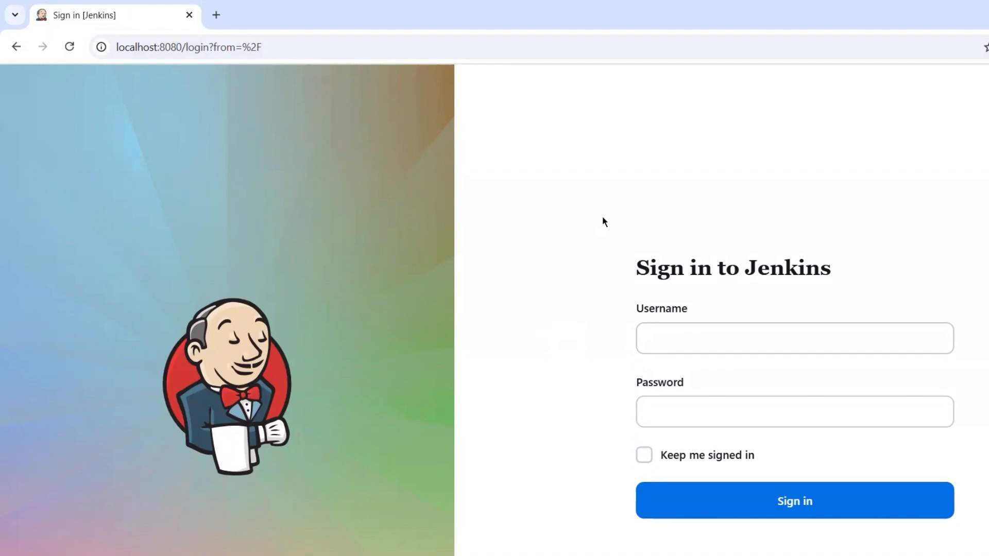
{"action": "mouse_move", "coordinate": [550, 92]}
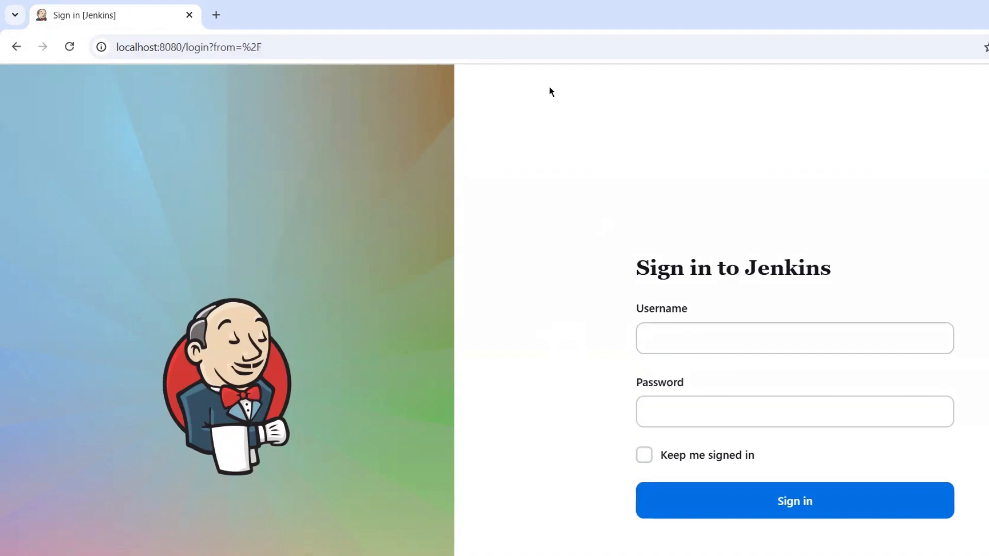
{"action": "mouse_move", "coordinate": [603, 164]}
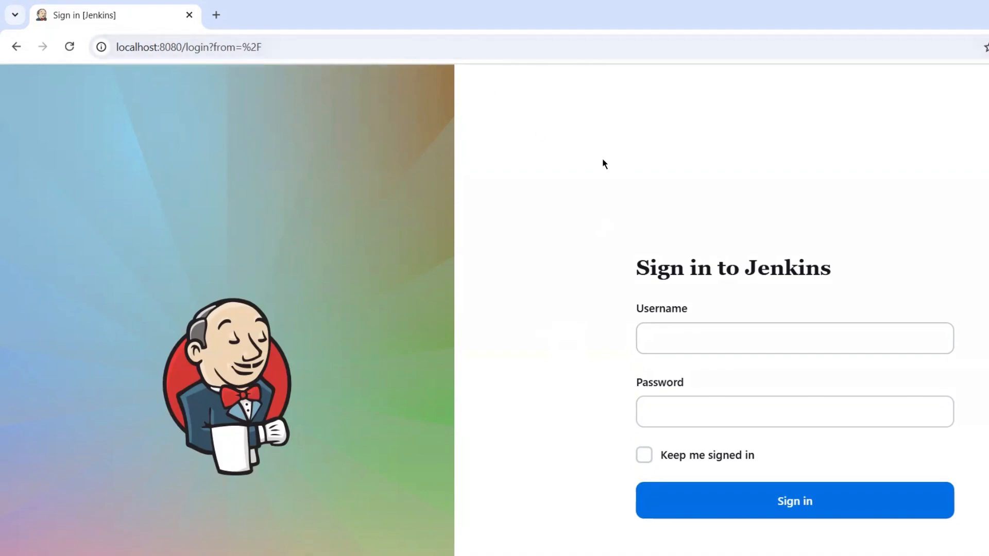
{"action": "mouse_move", "coordinate": [619, 307]}
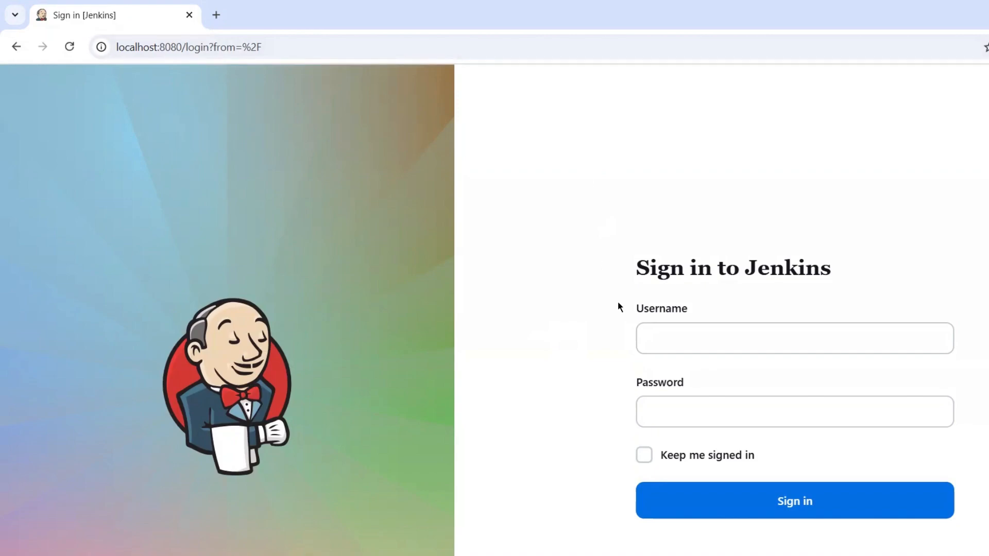
- Sign in to Jenkins as testuser and land on the dashboard under the breach warning
{"action": "triple_click", "coordinate": [733, 267]}
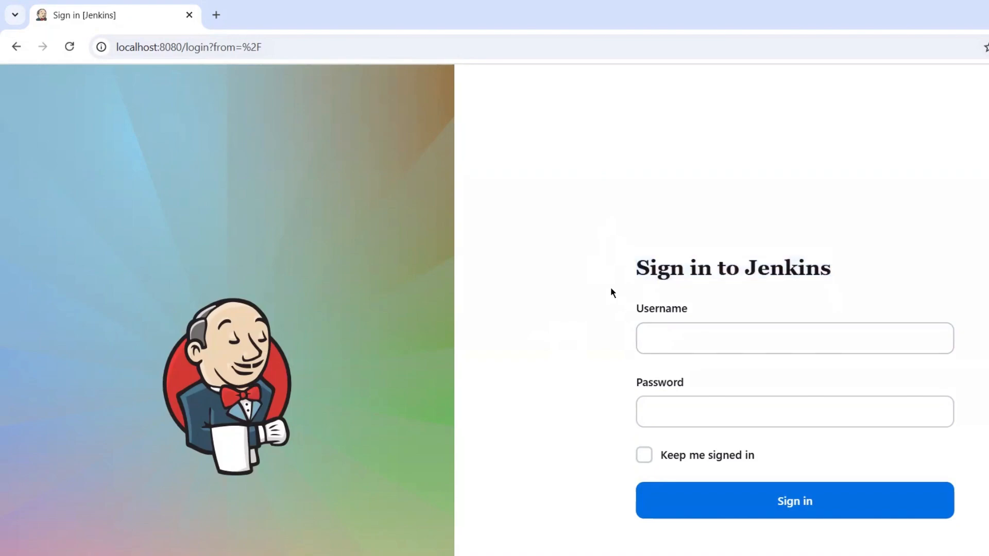
{"action": "triple_click", "coordinate": [733, 268]}
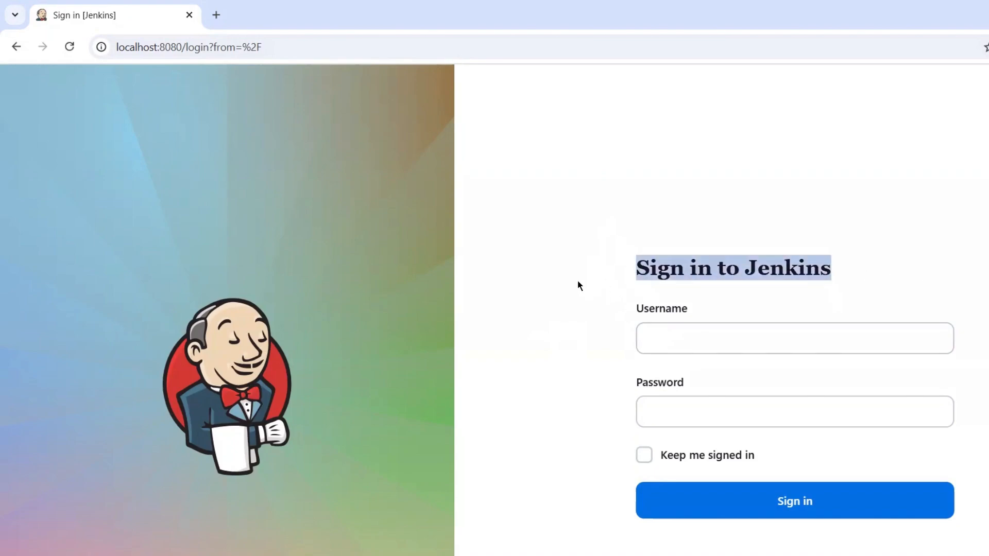
{"action": "mouse_move", "coordinate": [219, 99]}
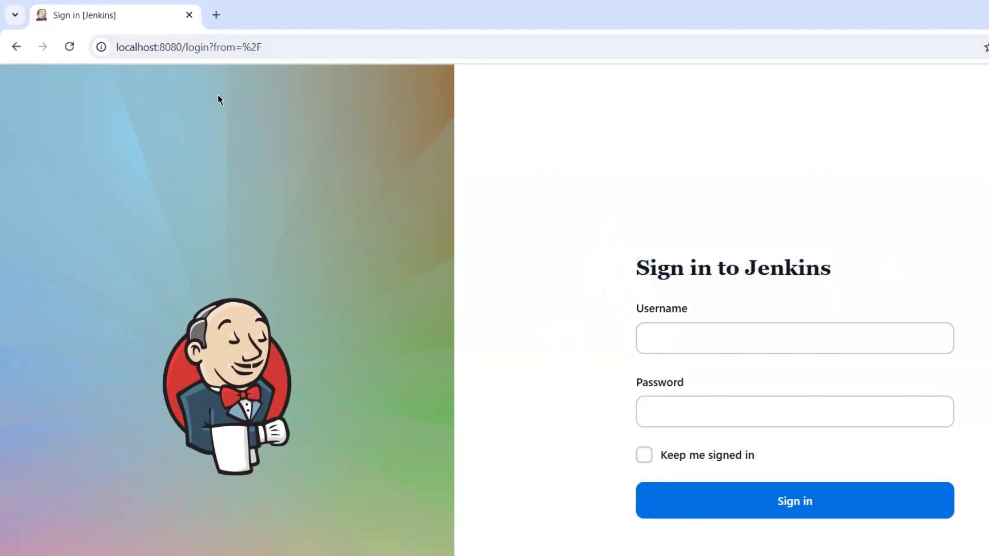
{"action": "mouse_move", "coordinate": [608, 173]}
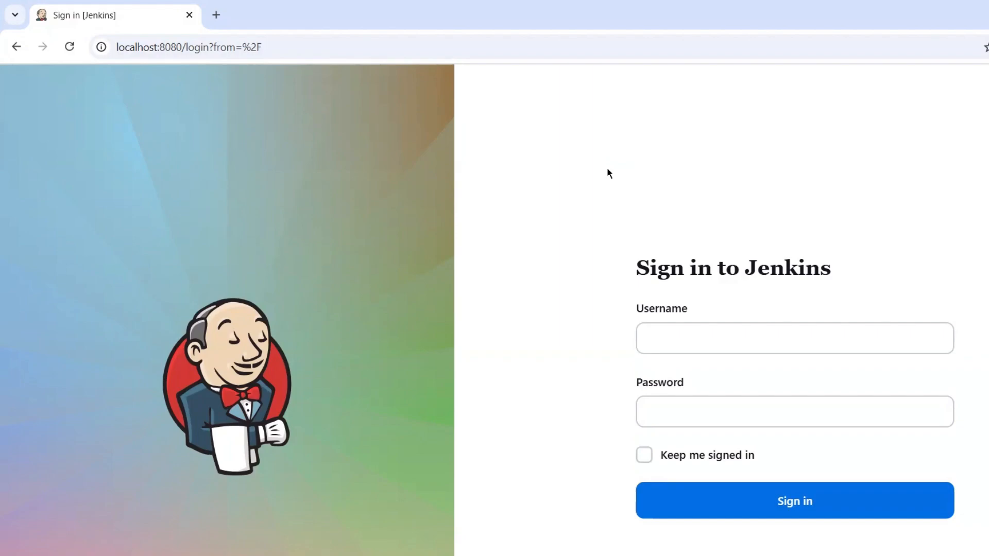
{"action": "left_click", "coordinate": [793, 338]}
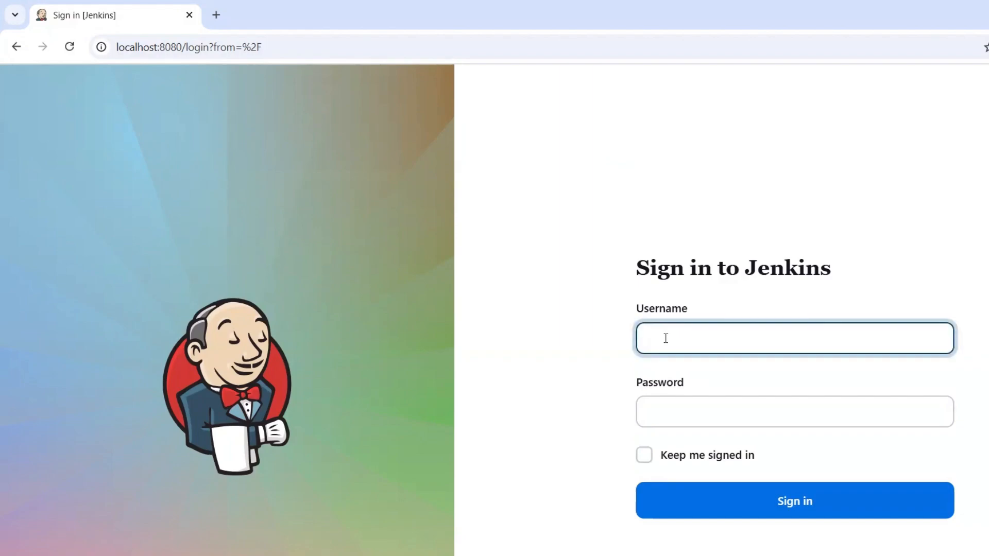
{"action": "type", "text": "testuser"}
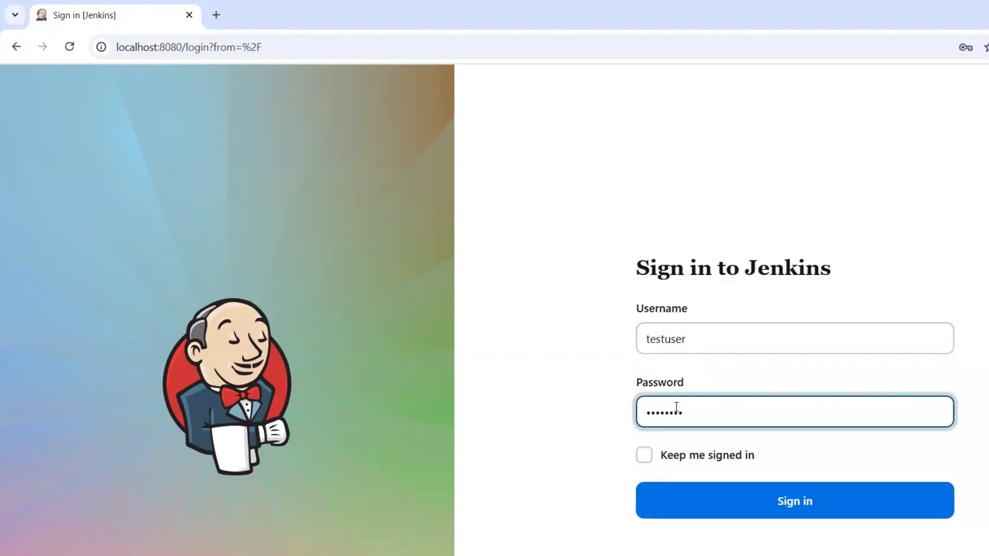
{"action": "type", "text": "•"}
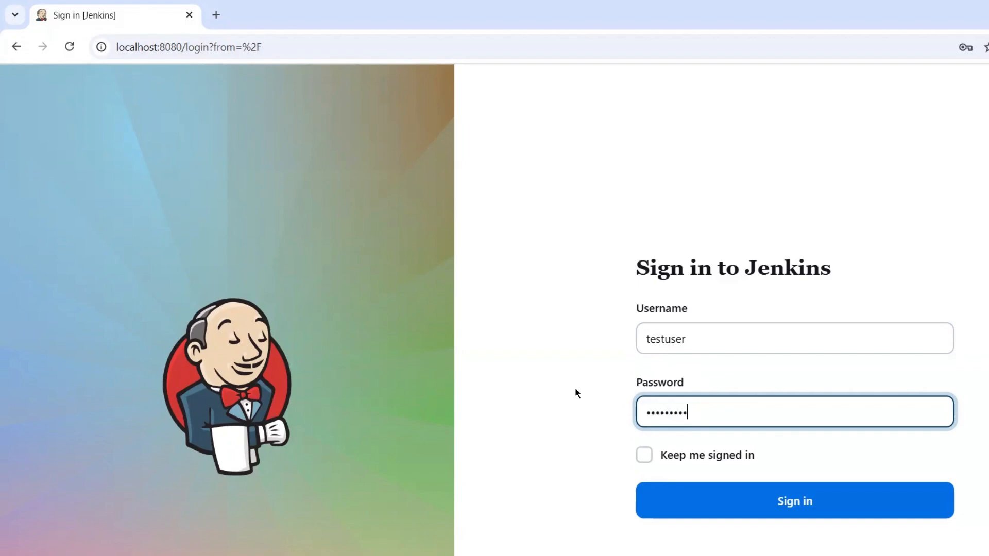
{"action": "left_click", "coordinate": [795, 500]}
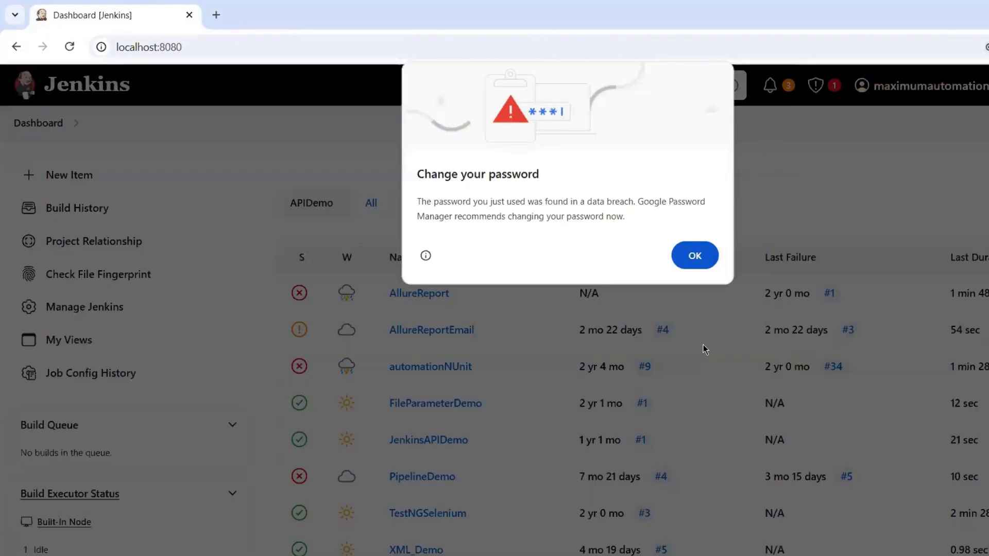
{"action": "mouse_move", "coordinate": [431, 203]}
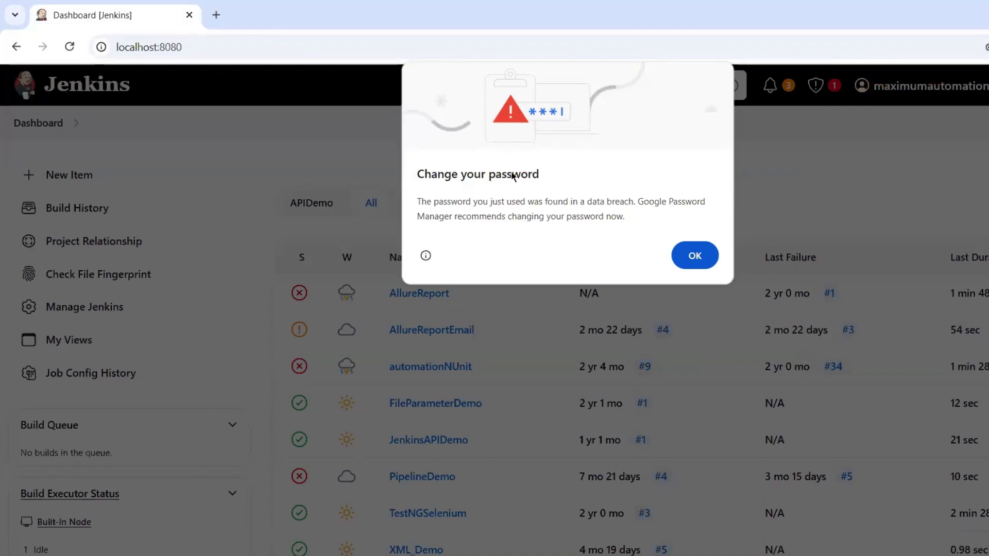
{"action": "mouse_move", "coordinate": [451, 179]}
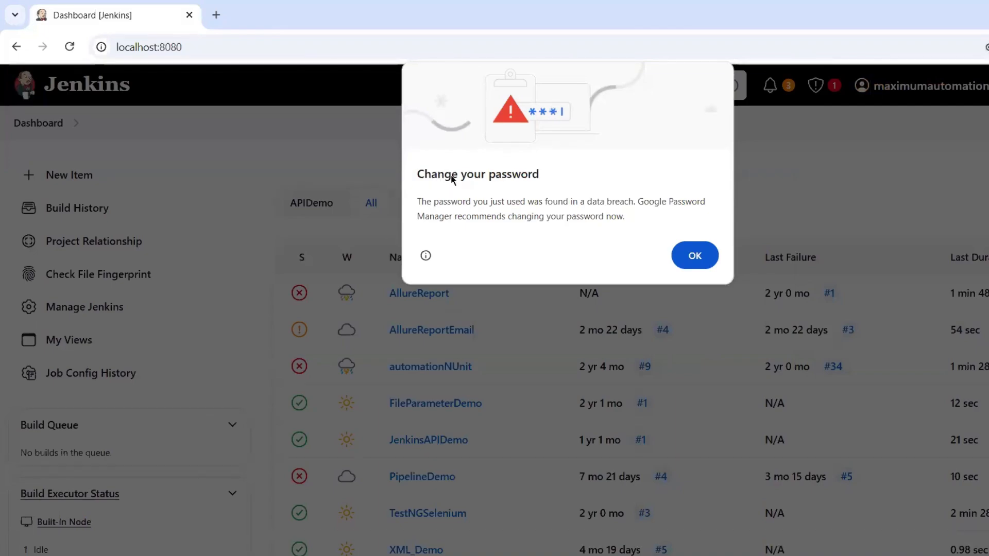
{"action": "mouse_move", "coordinate": [544, 175]}
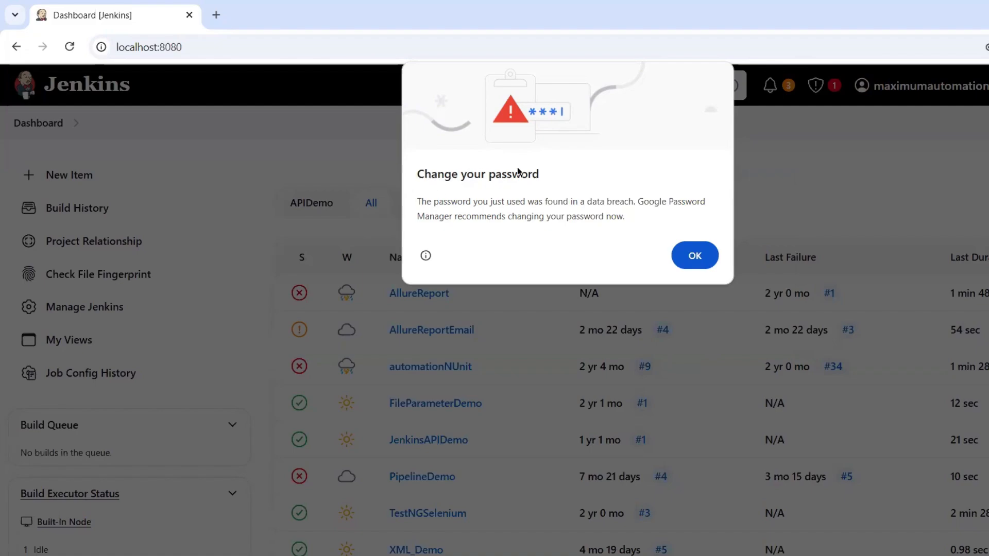
{"action": "mouse_move", "coordinate": [423, 207]}
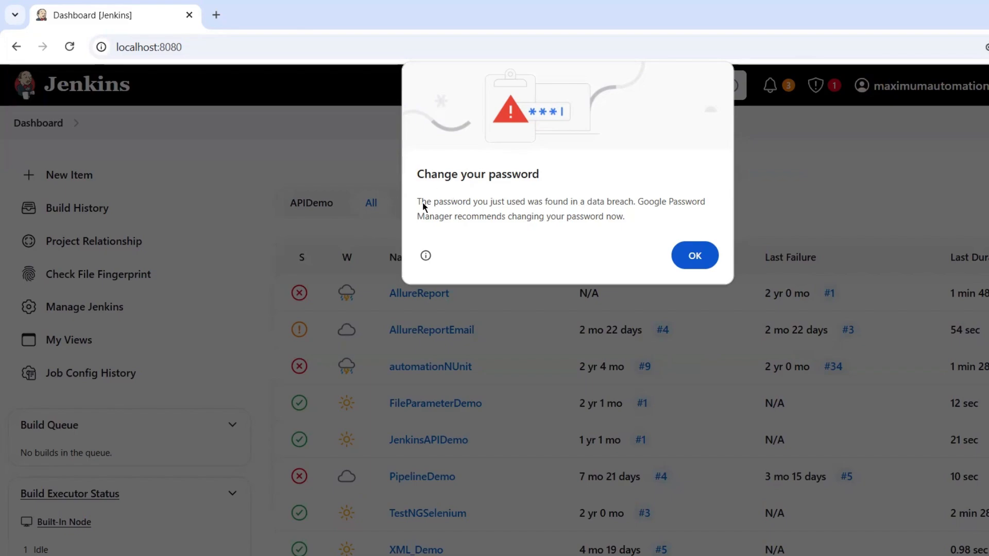
{"action": "mouse_move", "coordinate": [410, 216]}
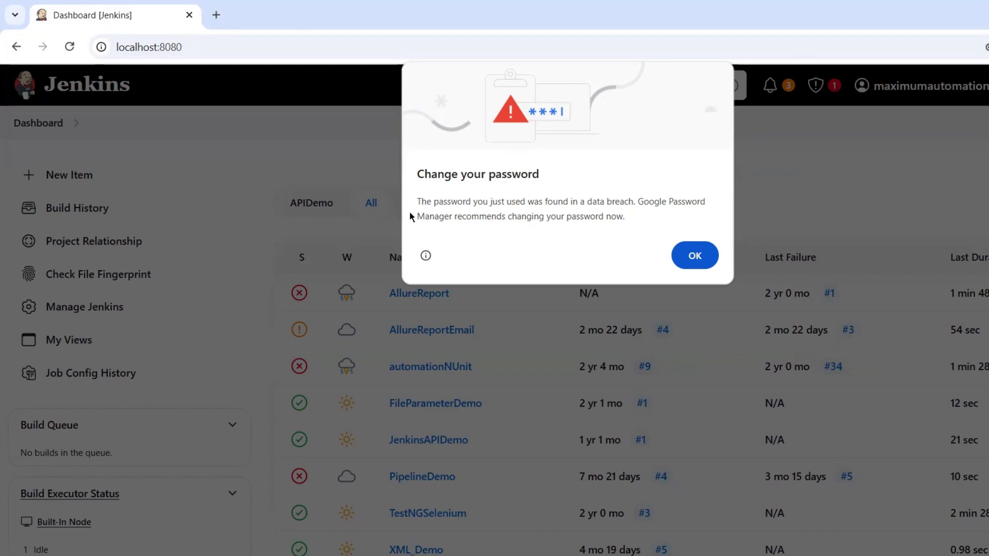
{"action": "mouse_move", "coordinate": [590, 201]}
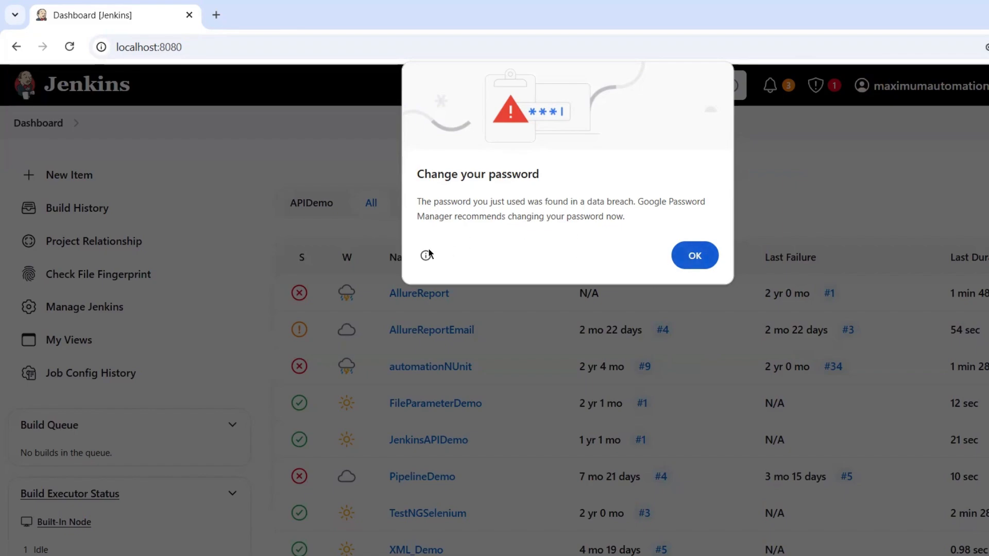
{"action": "mouse_move", "coordinate": [516, 193]}
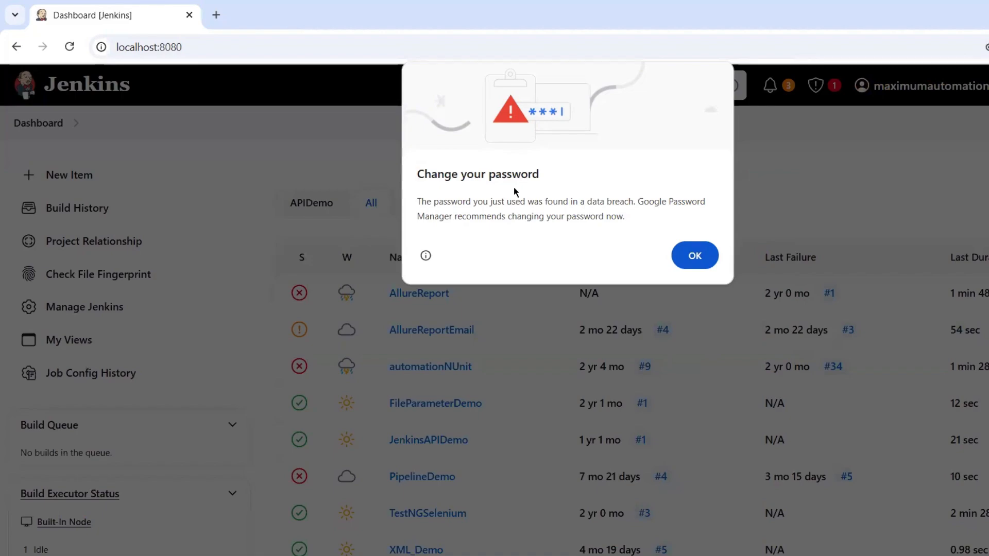
{"action": "mouse_move", "coordinate": [442, 206]}
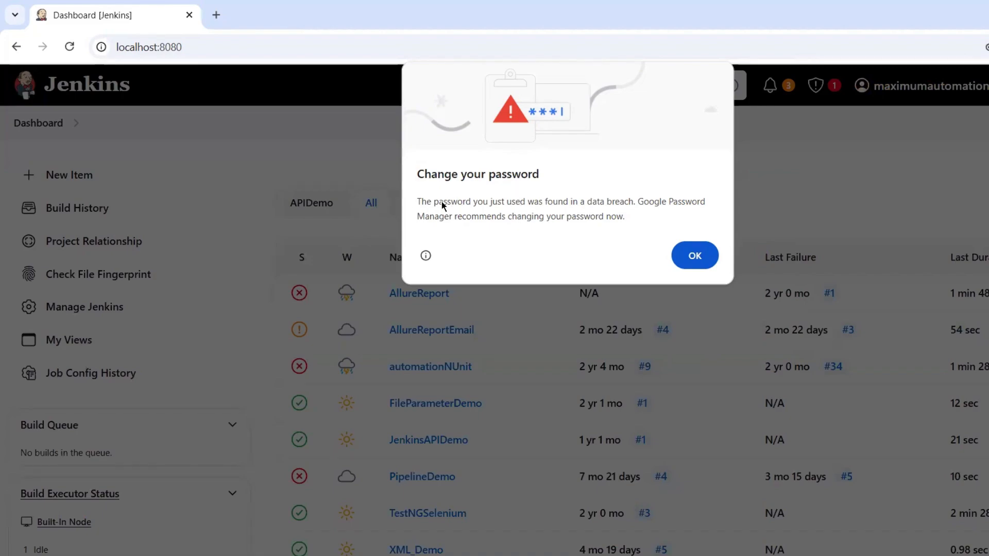
{"action": "mouse_move", "coordinate": [481, 198]}
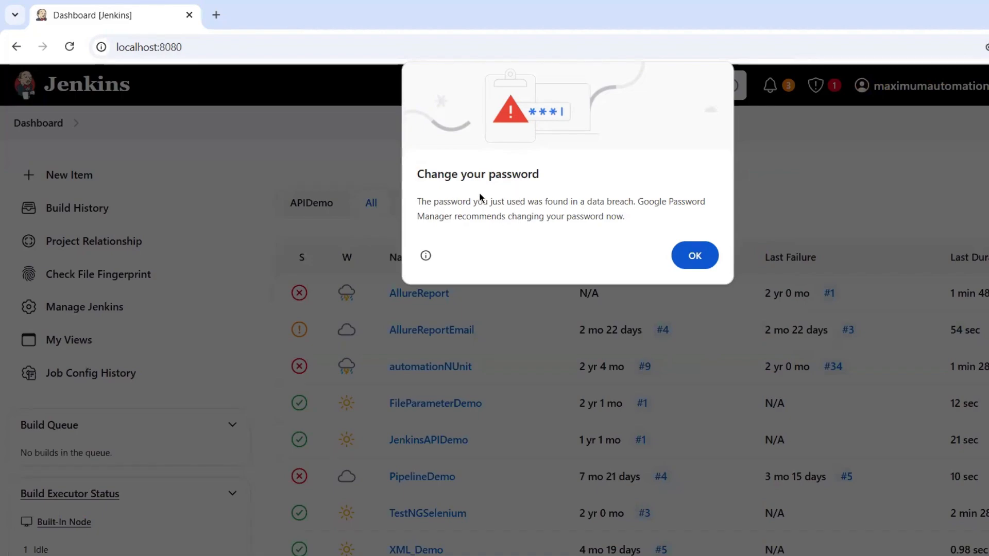
{"action": "mouse_move", "coordinate": [384, 211]}
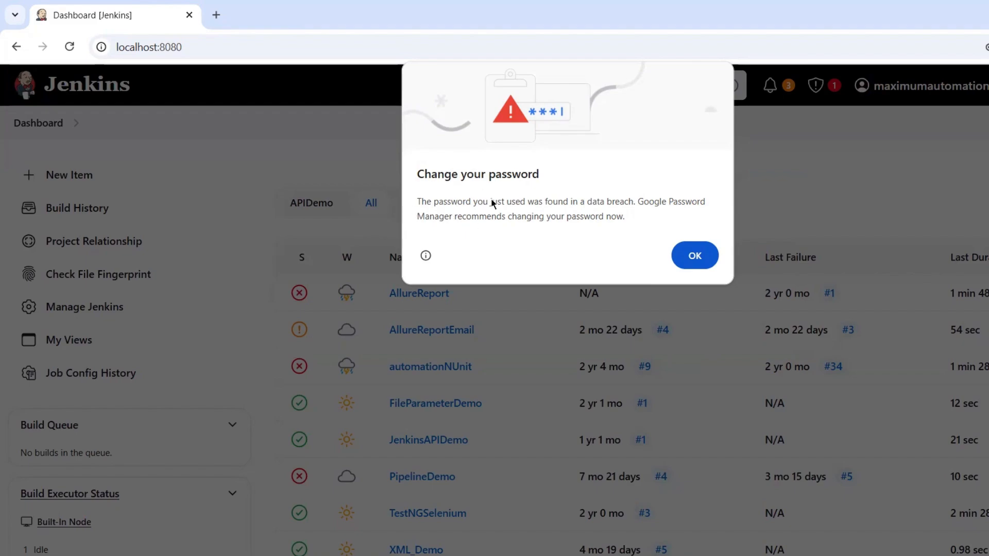
{"action": "mouse_move", "coordinate": [534, 211]}
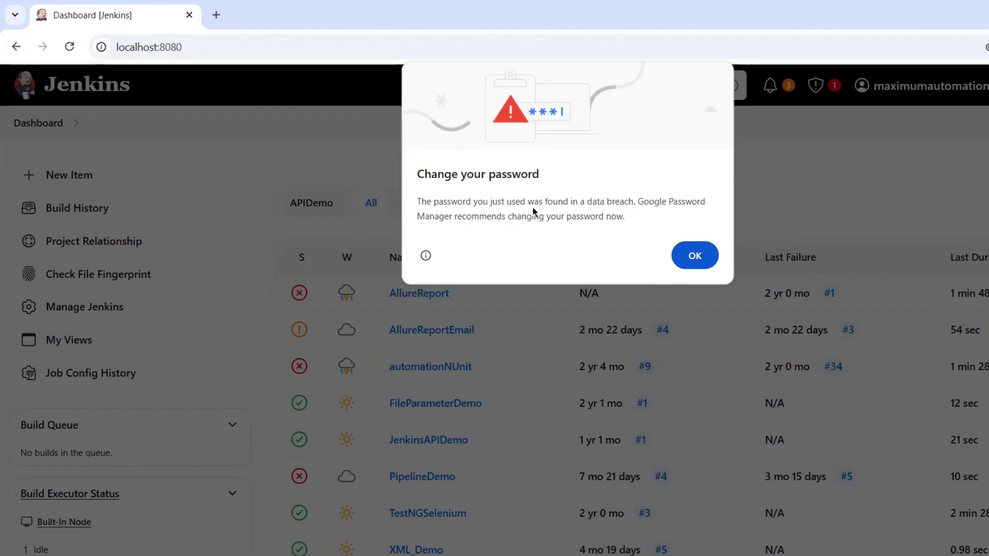
{"action": "mouse_move", "coordinate": [616, 200]}
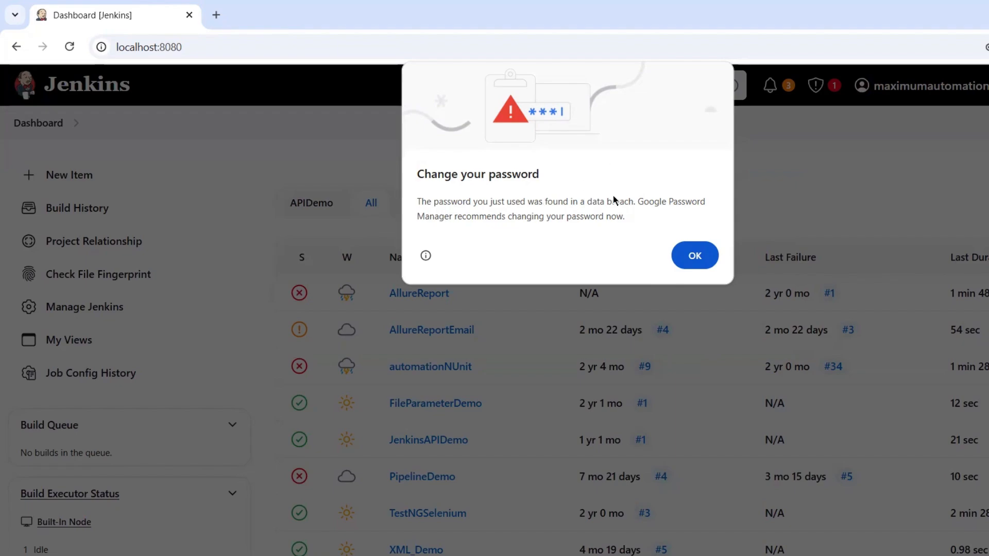
{"action": "mouse_move", "coordinate": [562, 213]}
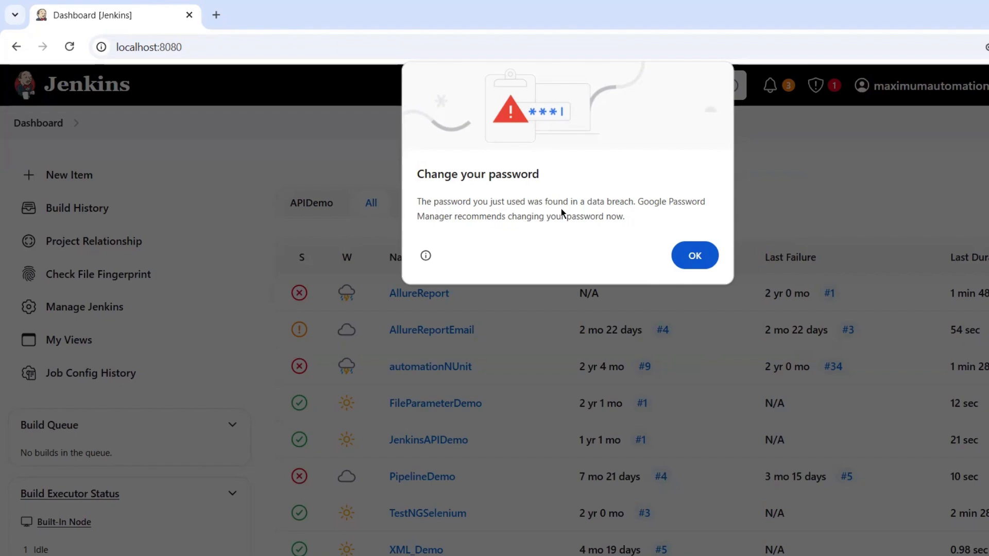
{"action": "mouse_move", "coordinate": [509, 216]}
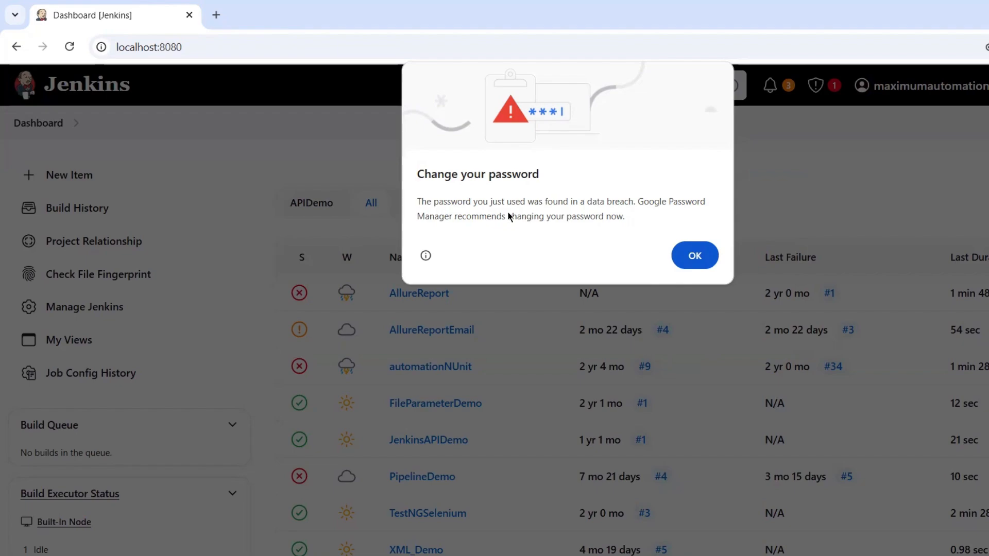
{"action": "mouse_move", "coordinate": [488, 197]}
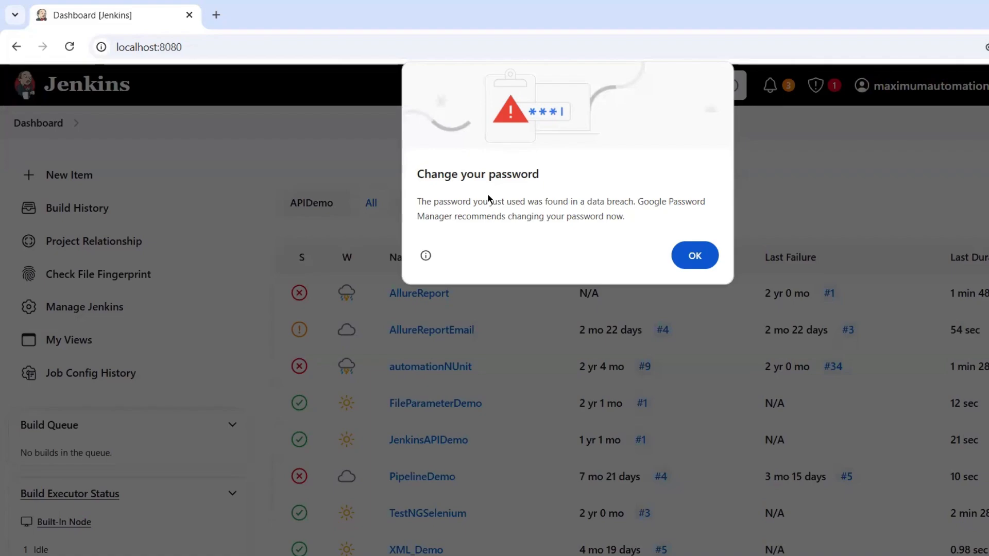
{"action": "mouse_move", "coordinate": [518, 208]}
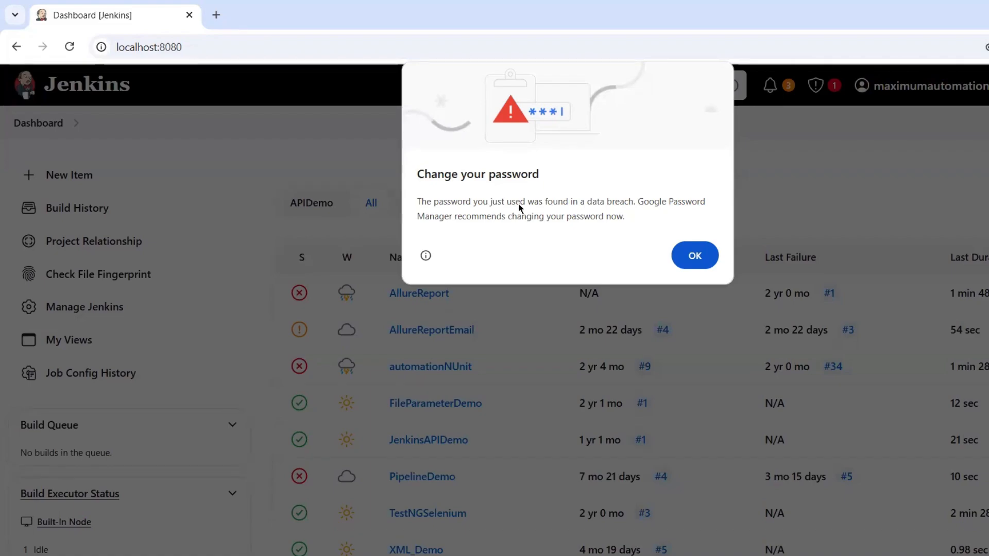
{"action": "mouse_move", "coordinate": [539, 171]}
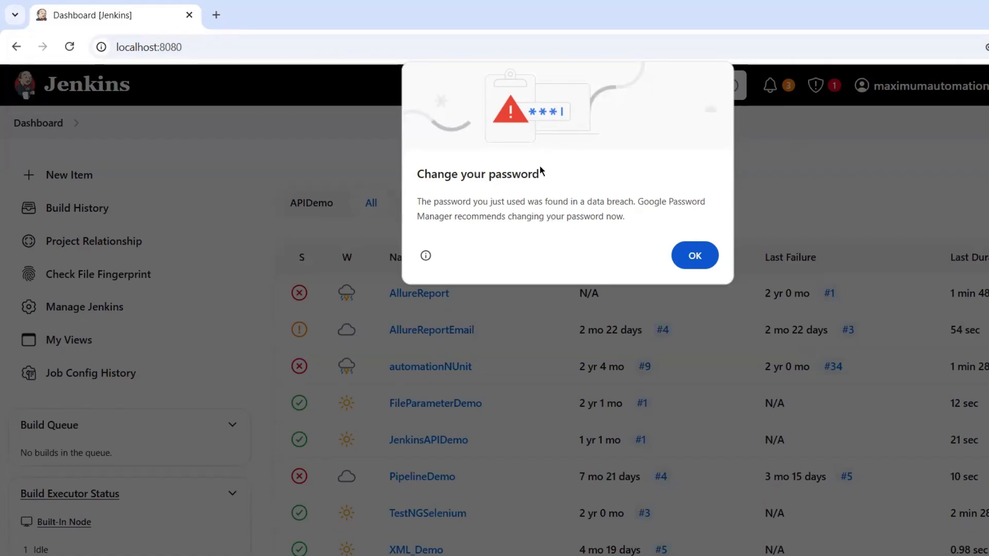
{"action": "mouse_move", "coordinate": [426, 204]}
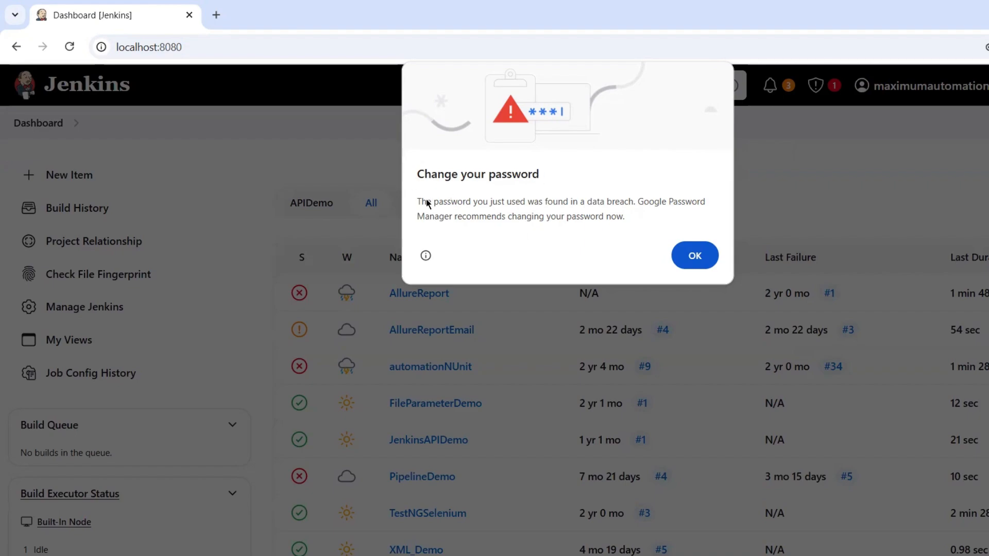
{"action": "mouse_move", "coordinate": [498, 180]}
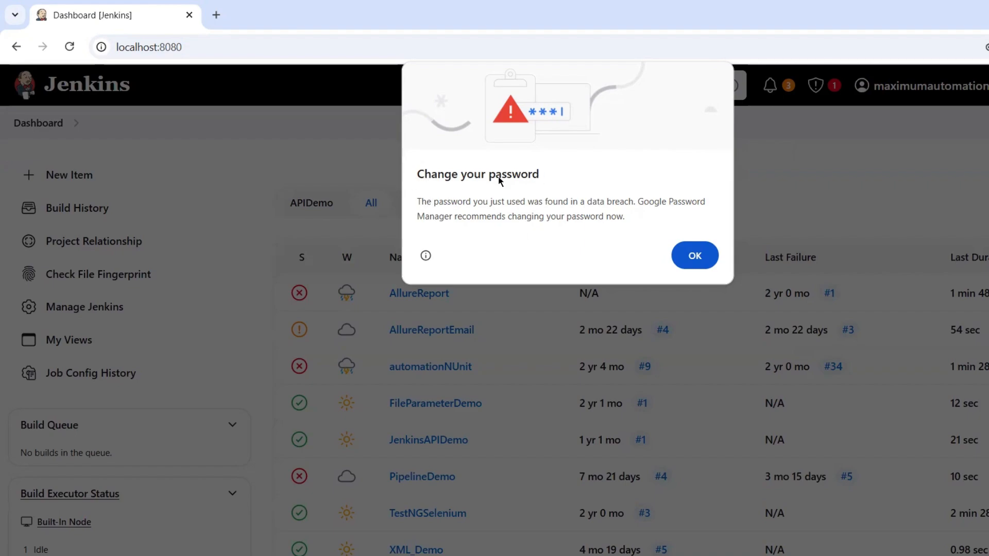
{"action": "mouse_move", "coordinate": [553, 214]}
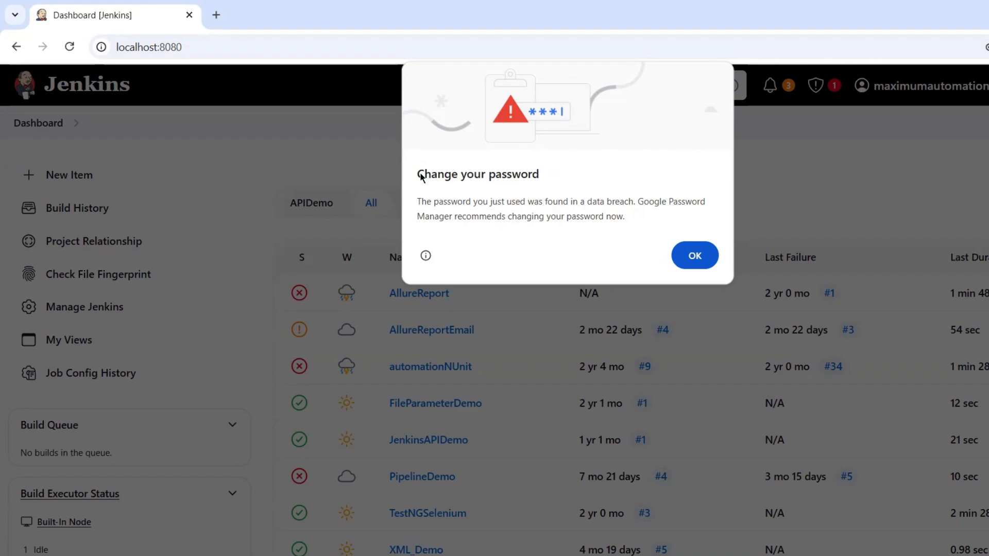
{"action": "mouse_move", "coordinate": [491, 226]}
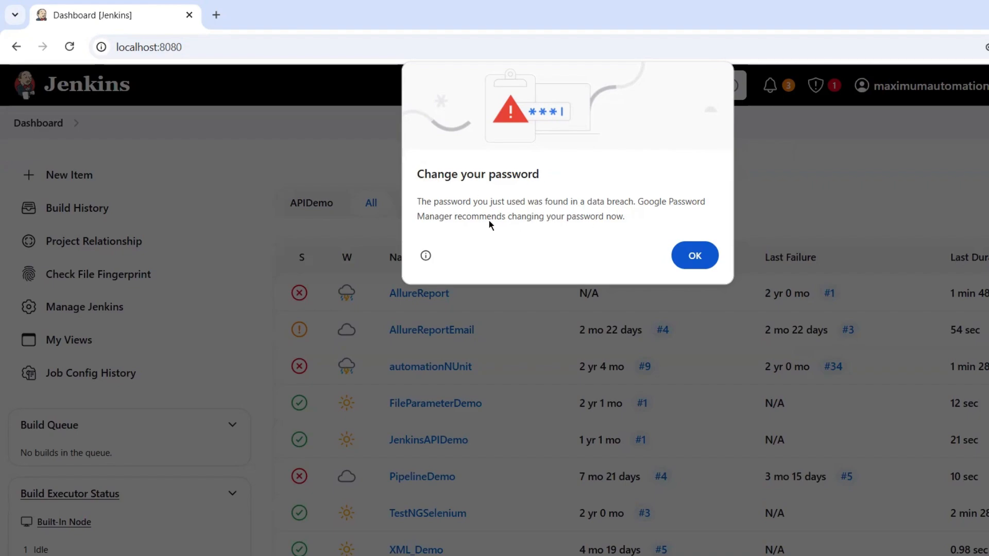
{"action": "mouse_move", "coordinate": [570, 217]}
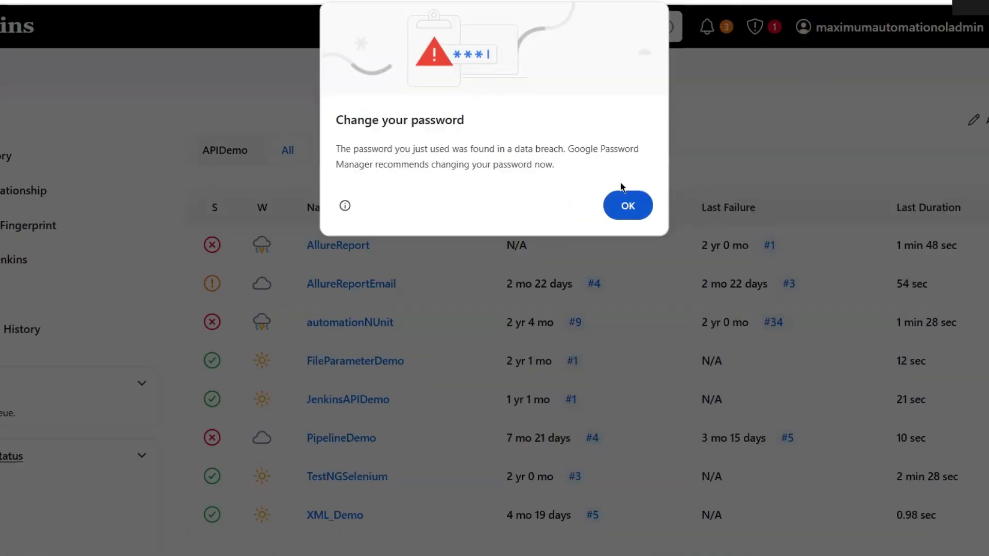
- Click OK on Chrome's 'Change your password' dialog to reveal the save-password bubble
{"action": "left_click", "coordinate": [627, 206]}
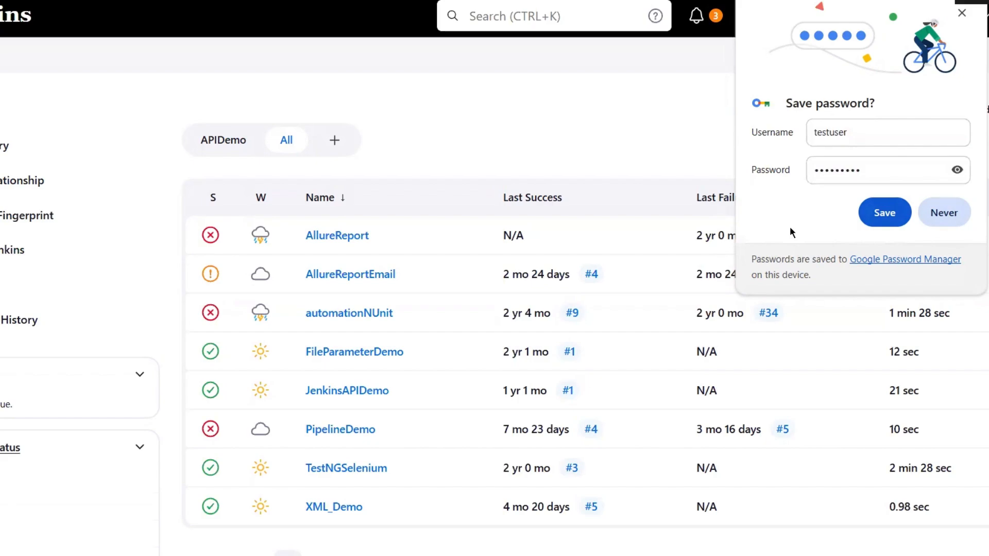
{"action": "mouse_move", "coordinate": [806, 212]}
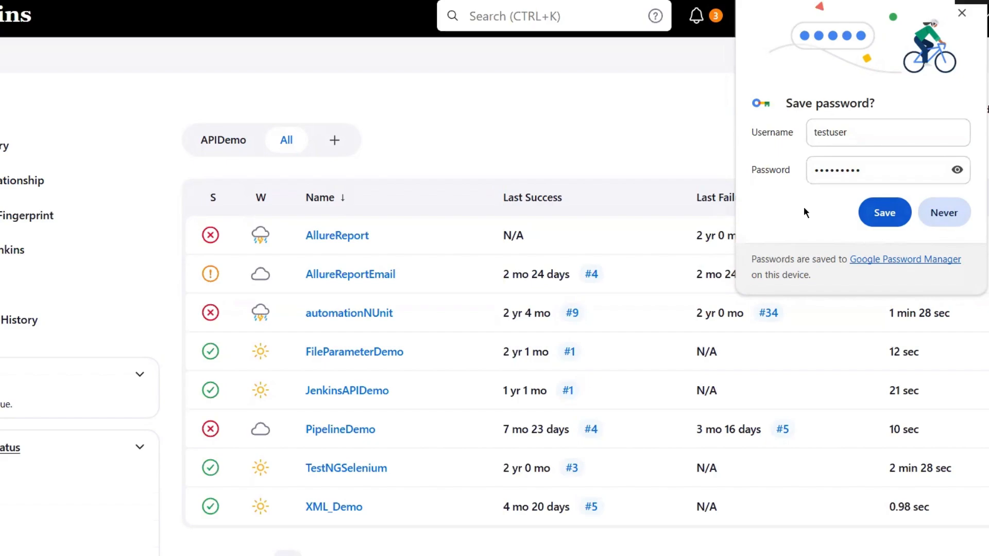
{"action": "mouse_move", "coordinate": [862, 102]}
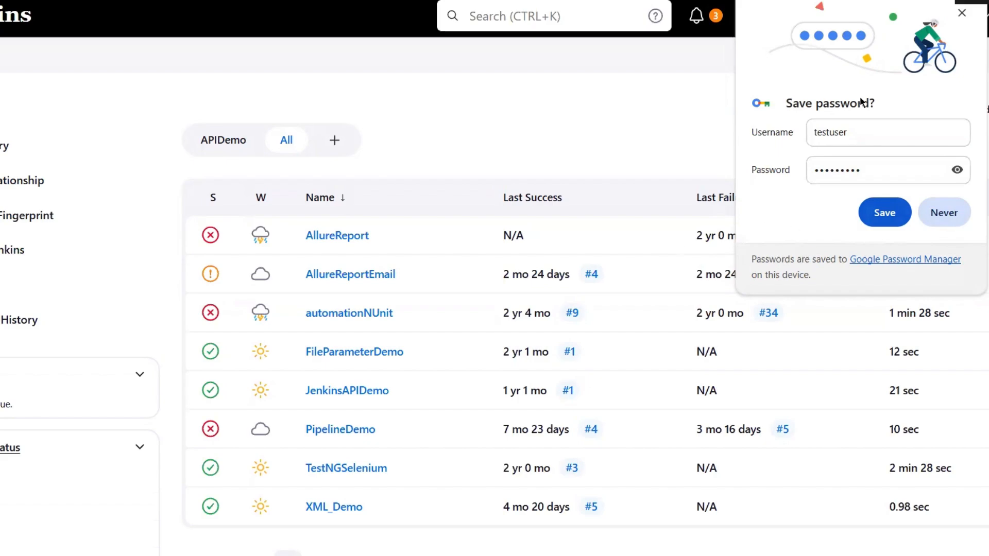
{"action": "mouse_move", "coordinate": [753, 228]}
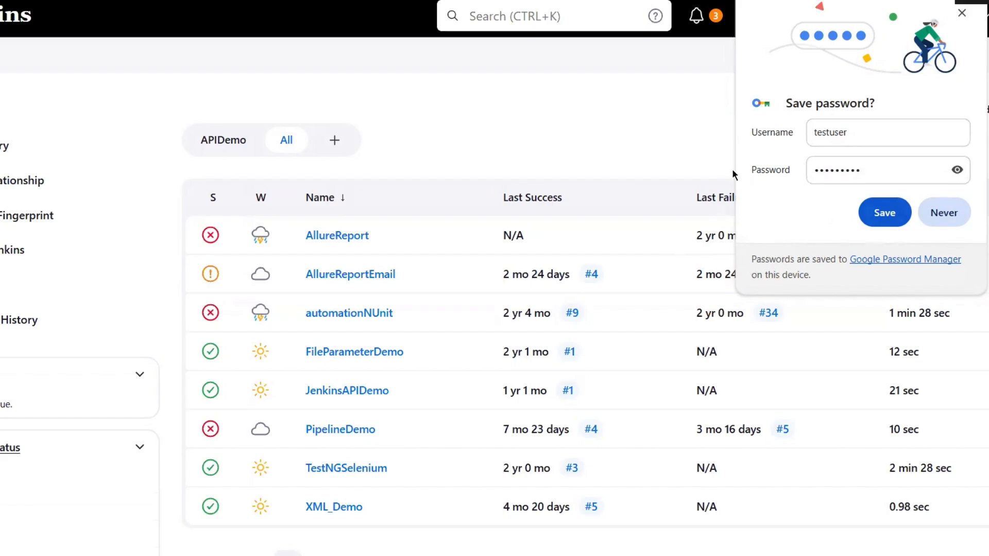
{"action": "mouse_move", "coordinate": [824, 228]}
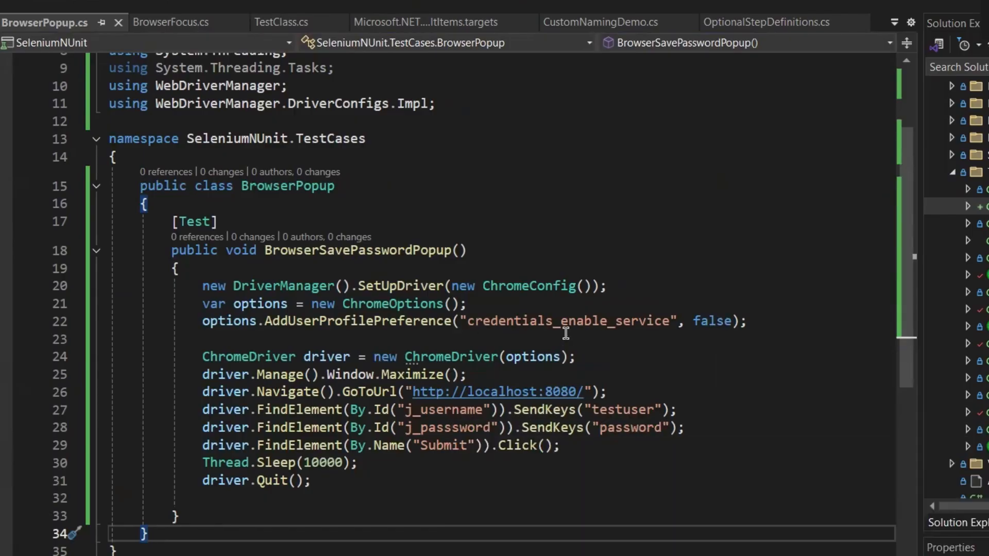
{"action": "mouse_move", "coordinate": [334, 290]}
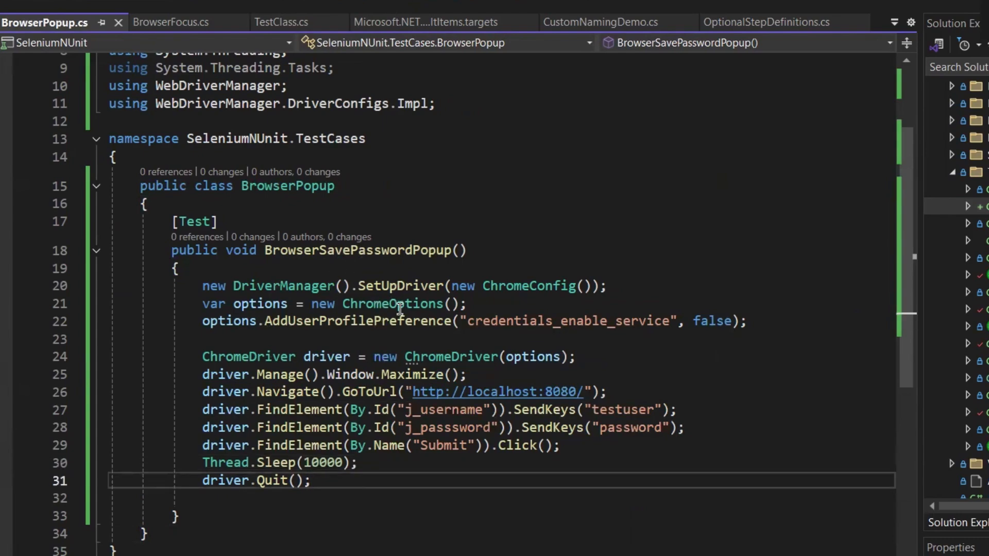
{"action": "mouse_move", "coordinate": [555, 391]}
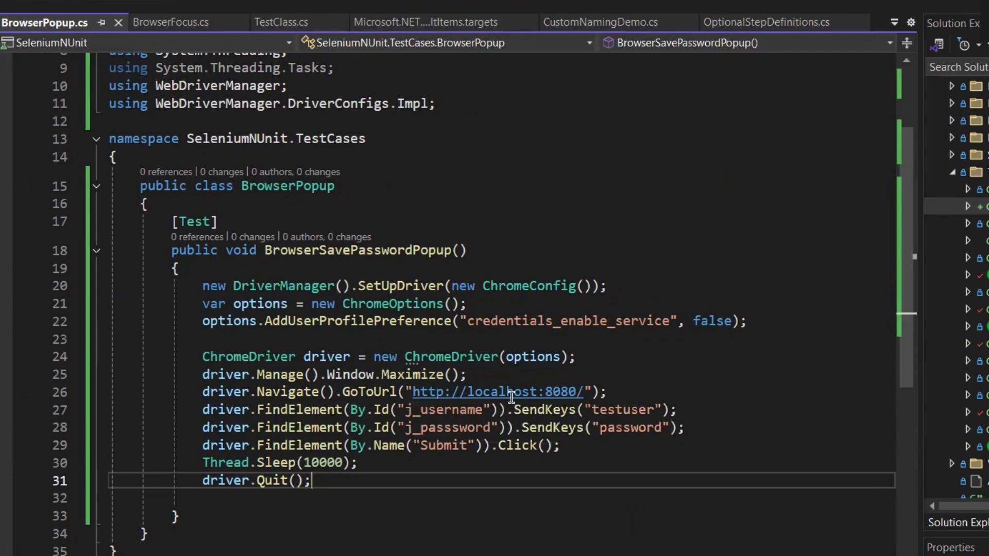
{"action": "double_click", "coordinate": [621, 409]}
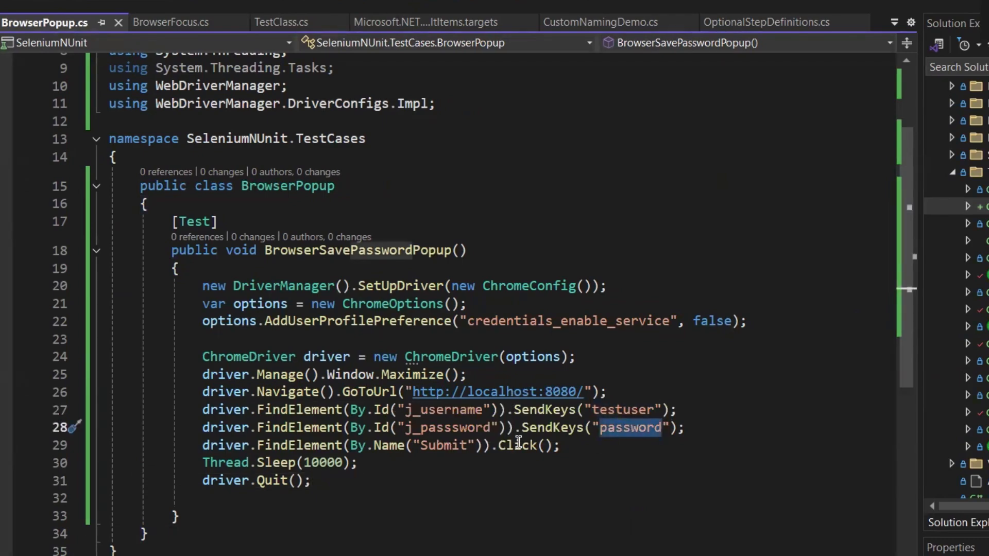
{"action": "left_click", "coordinate": [552, 444]}
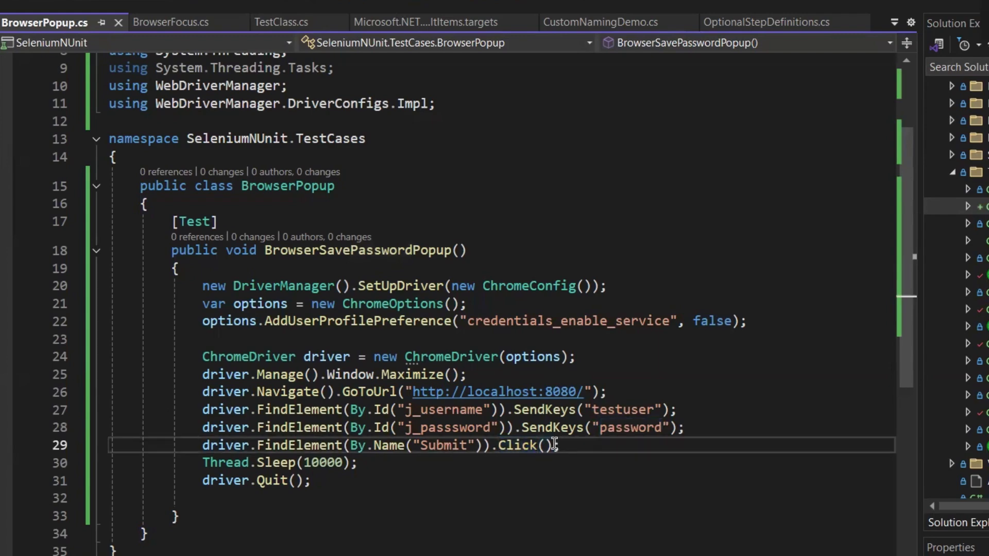
{"action": "mouse_move", "coordinate": [390, 356]}
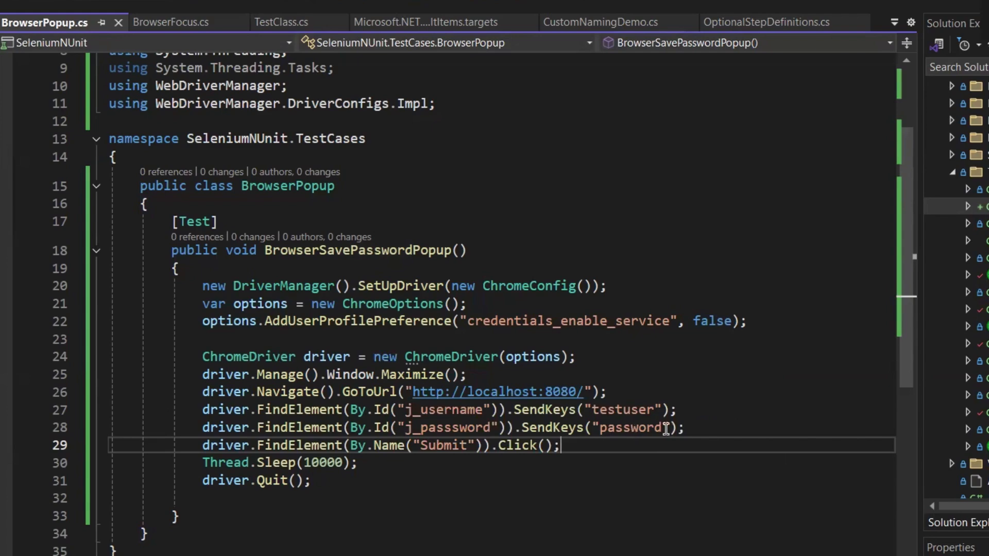
{"action": "mouse_move", "coordinate": [560, 446]}
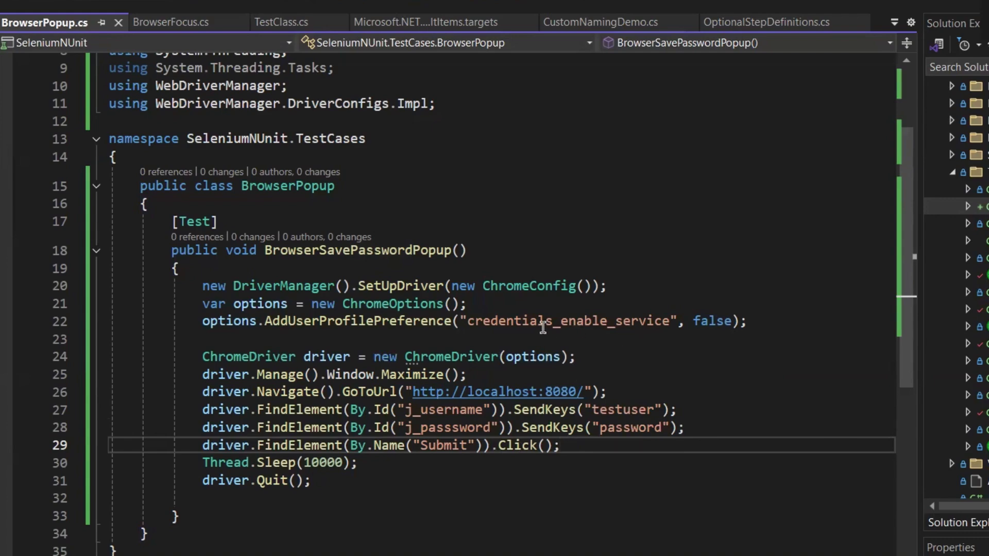
{"action": "double_click", "coordinate": [567, 321]}
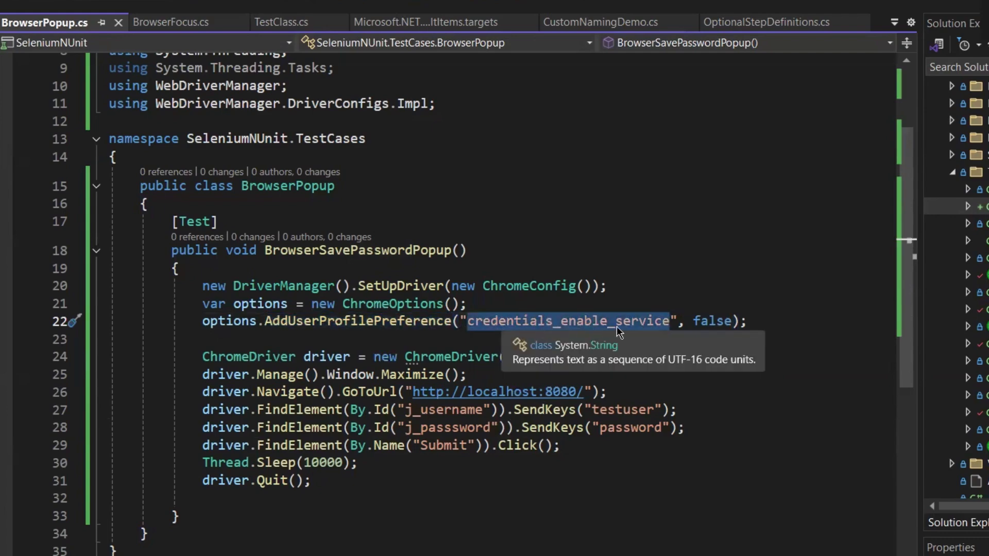
{"action": "mouse_move", "coordinate": [534, 331]}
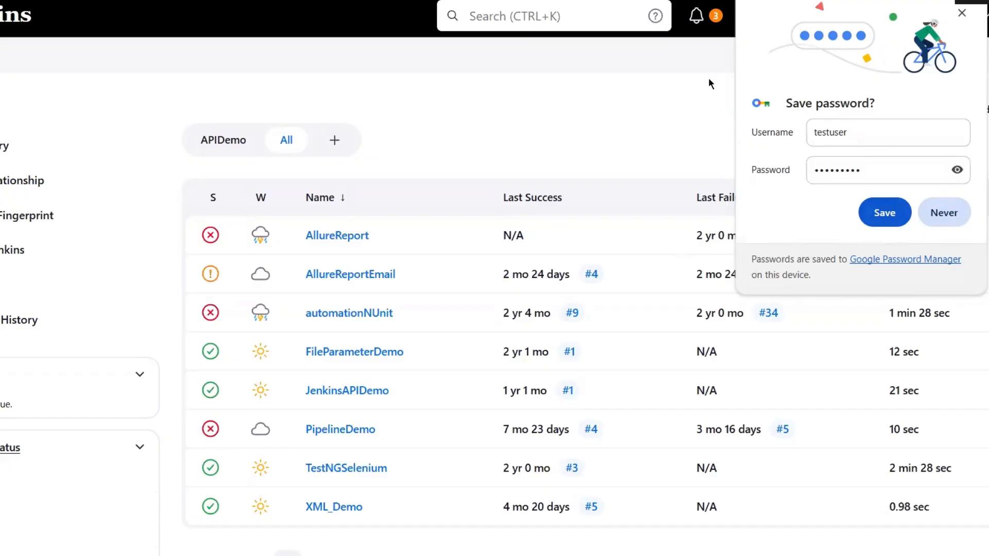
{"action": "mouse_move", "coordinate": [796, 228]}
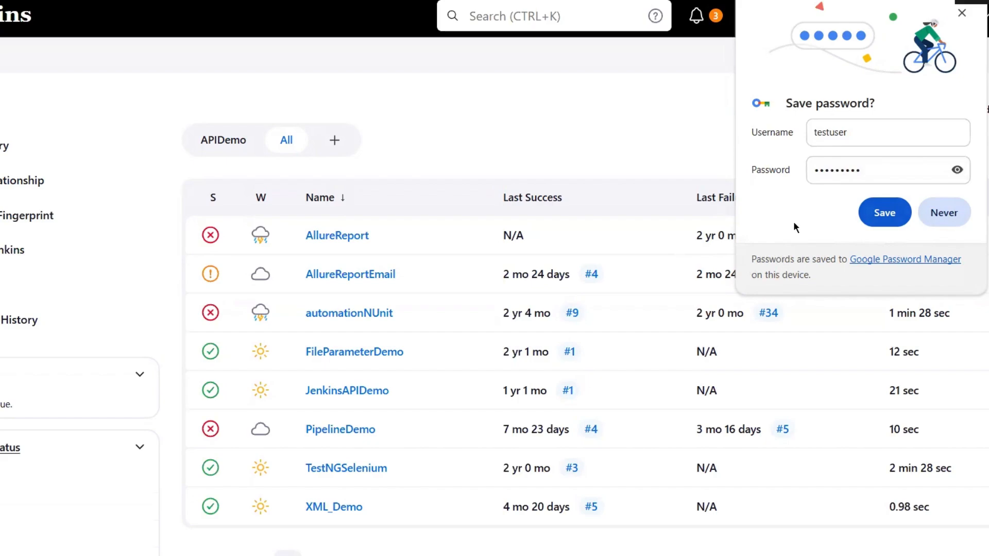
{"action": "mouse_move", "coordinate": [820, 211]}
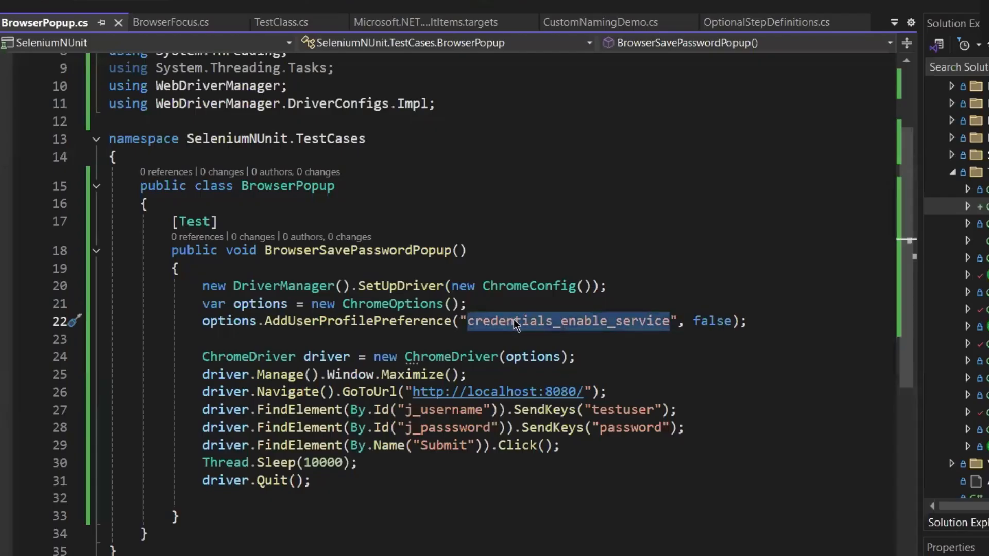
{"action": "mouse_move", "coordinate": [523, 325]}
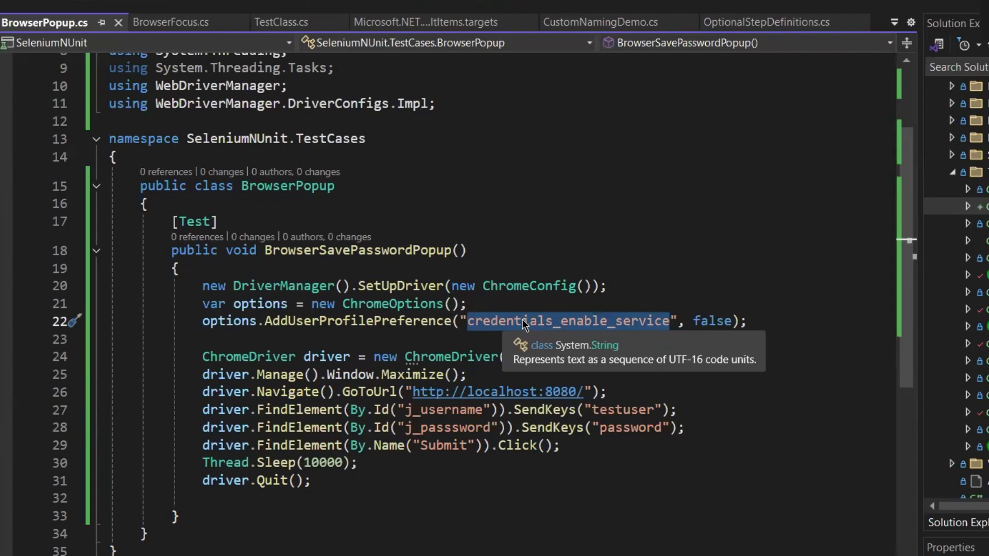
{"action": "mouse_move", "coordinate": [511, 333]}
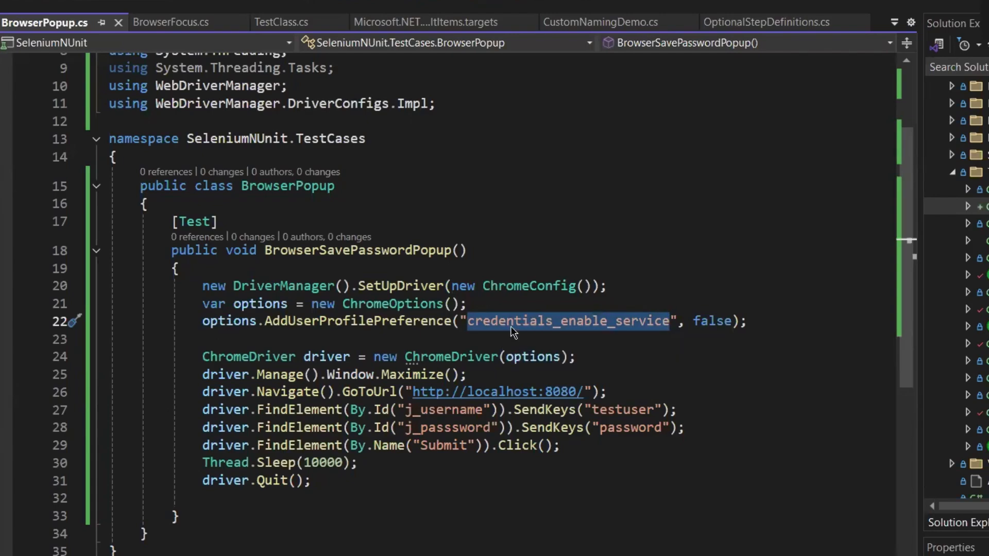
{"action": "mouse_move", "coordinate": [598, 334]}
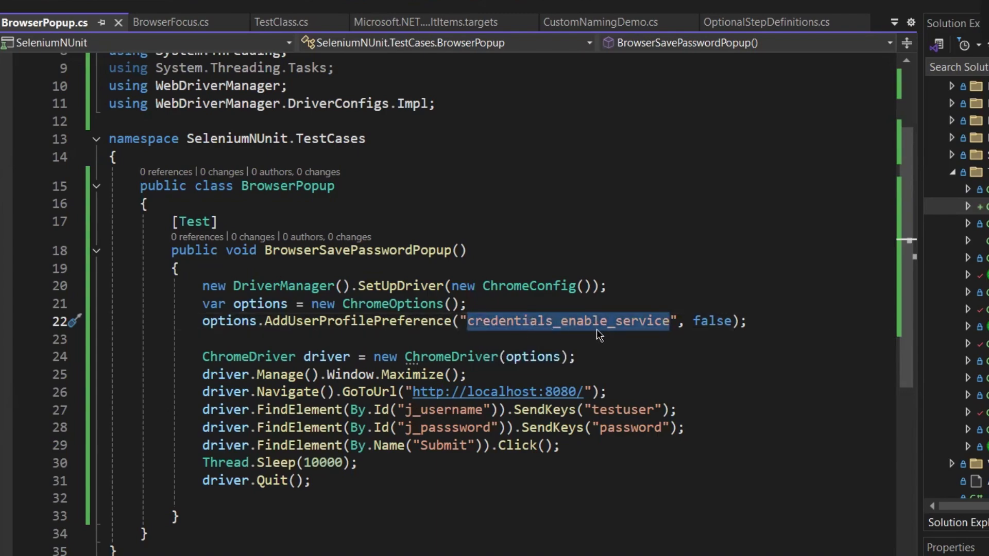
{"action": "mouse_move", "coordinate": [712, 320]}
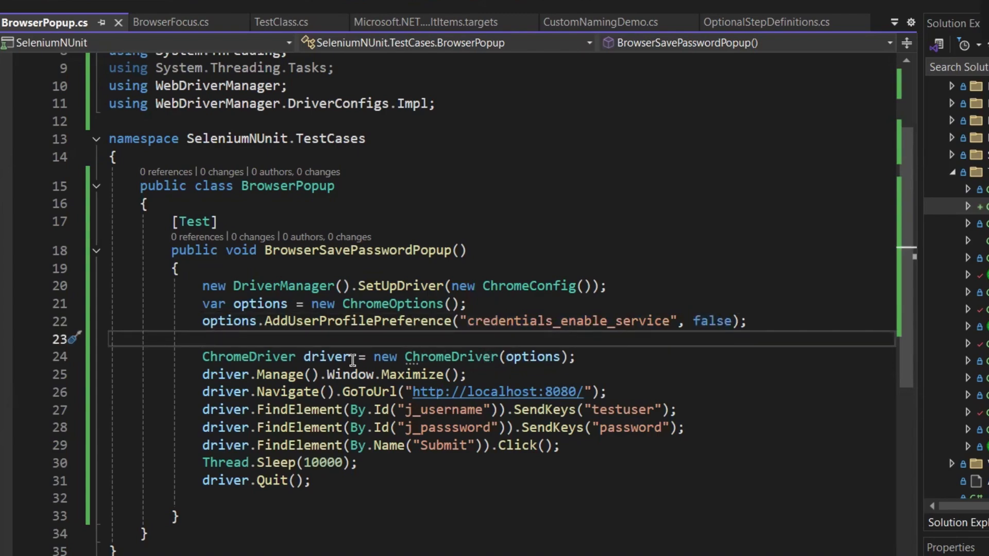
- Run the login test so Chrome signs into Jenkins, where the breach popup still appears
{"action": "right_click", "coordinate": [194, 221]}
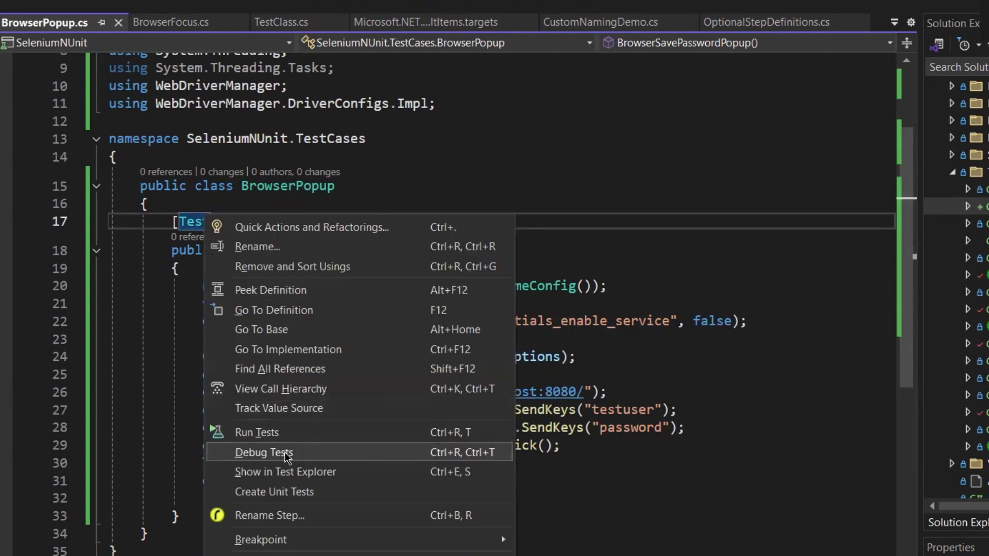
{"action": "key", "text": "Escape"}
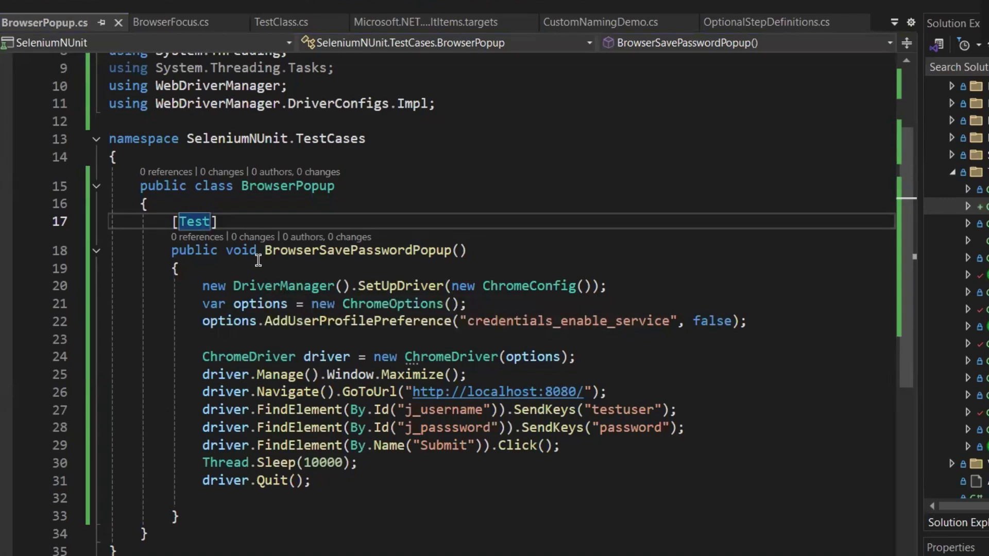
{"action": "mouse_move", "coordinate": [284, 286]}
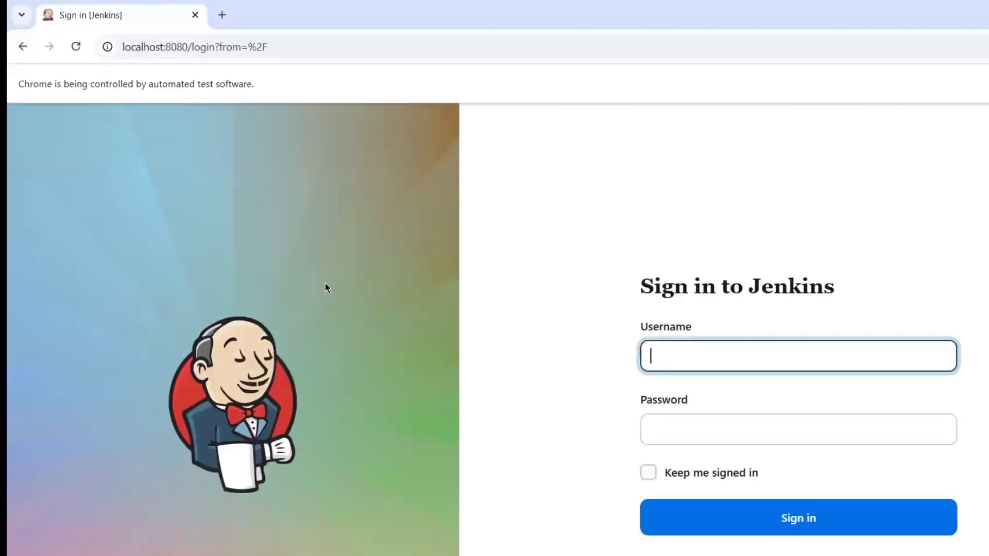
{"action": "left_click", "coordinate": [798, 518]}
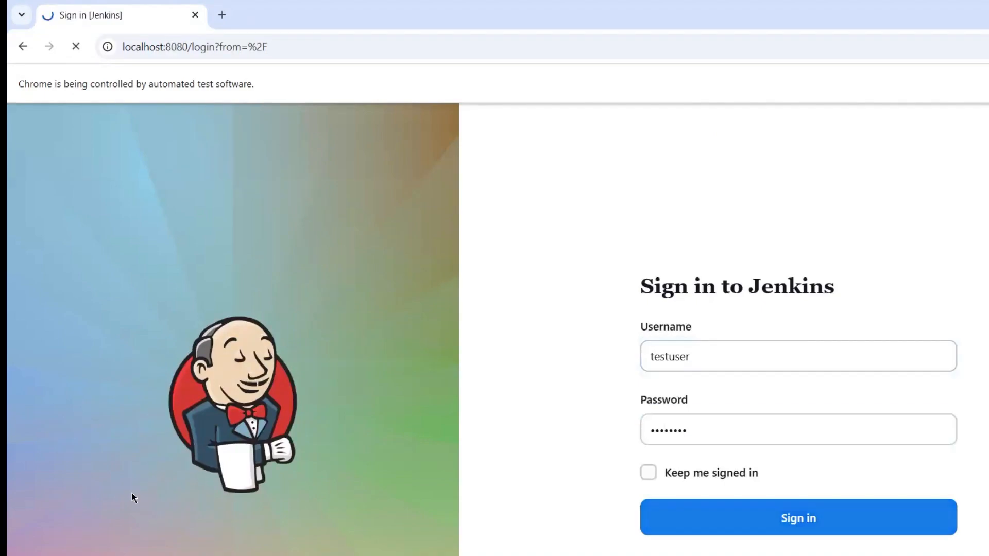
{"action": "left_click", "coordinate": [797, 518]}
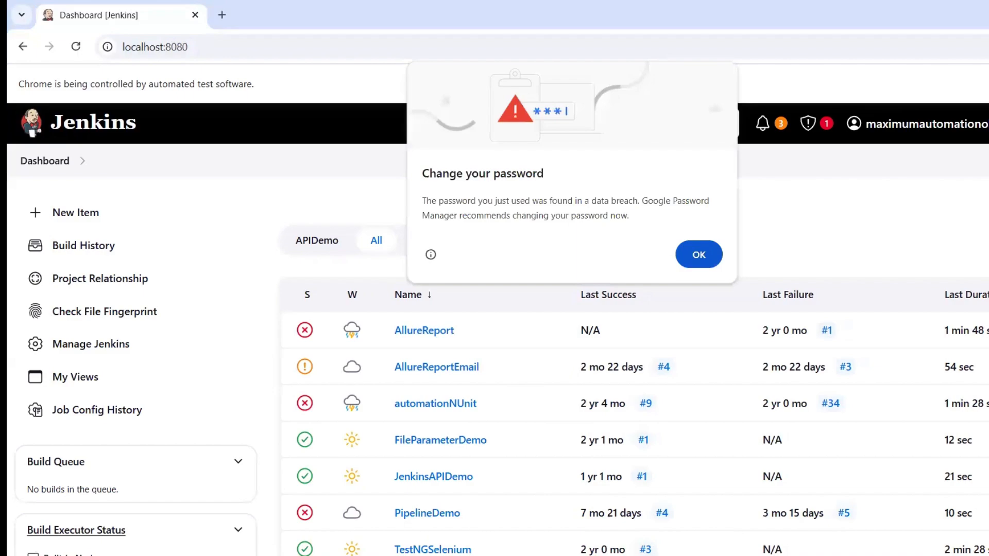
{"action": "mouse_move", "coordinate": [397, 218]}
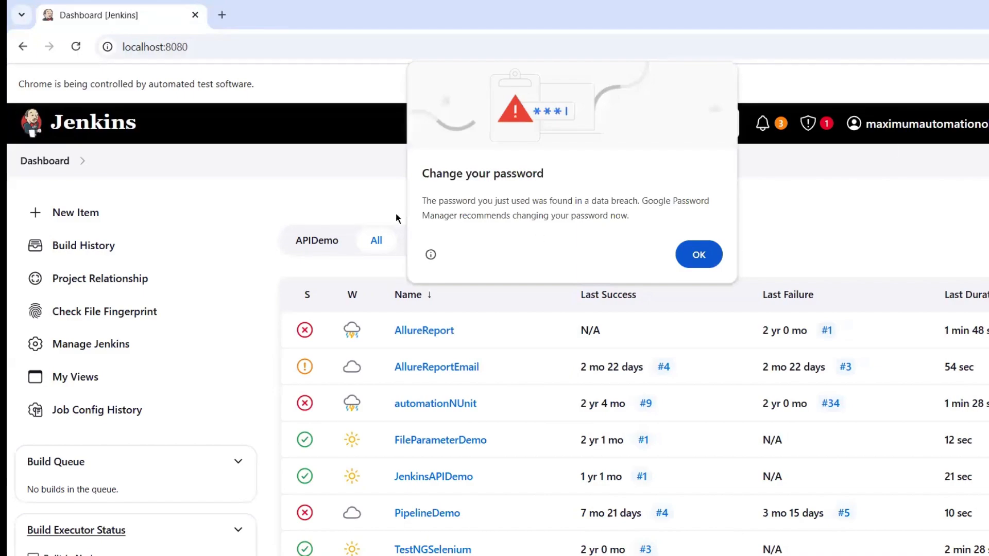
{"action": "mouse_move", "coordinate": [421, 174]}
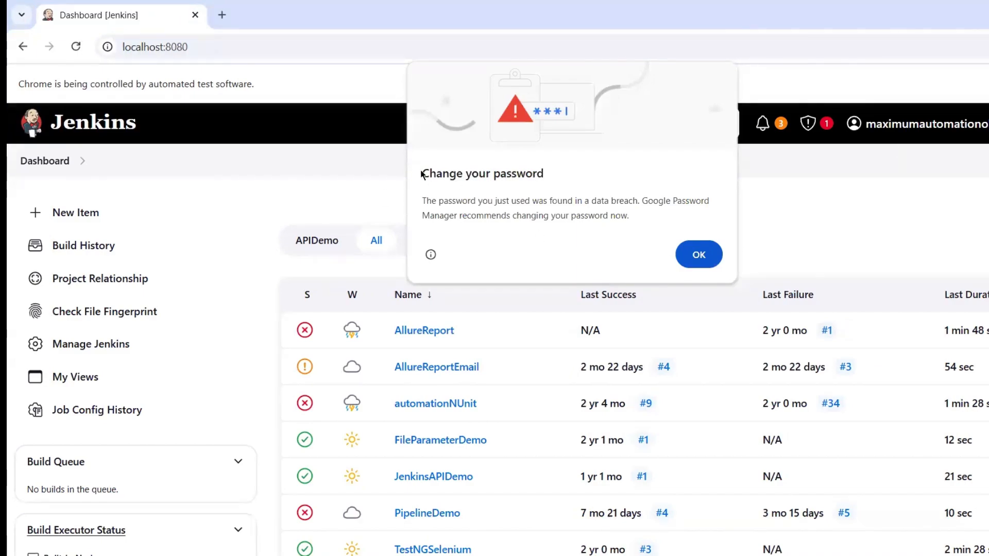
{"action": "mouse_move", "coordinate": [489, 230]}
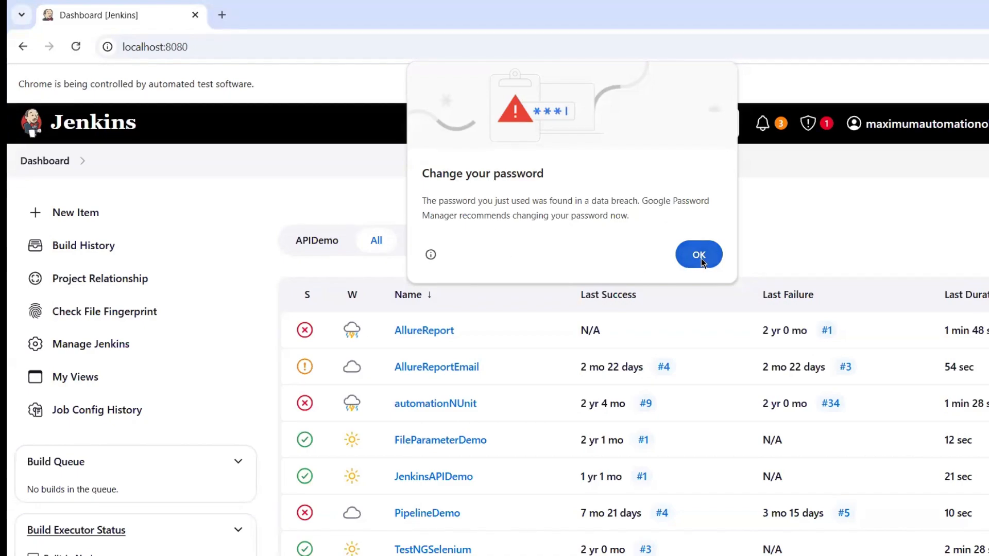
{"action": "mouse_move", "coordinate": [654, 270]}
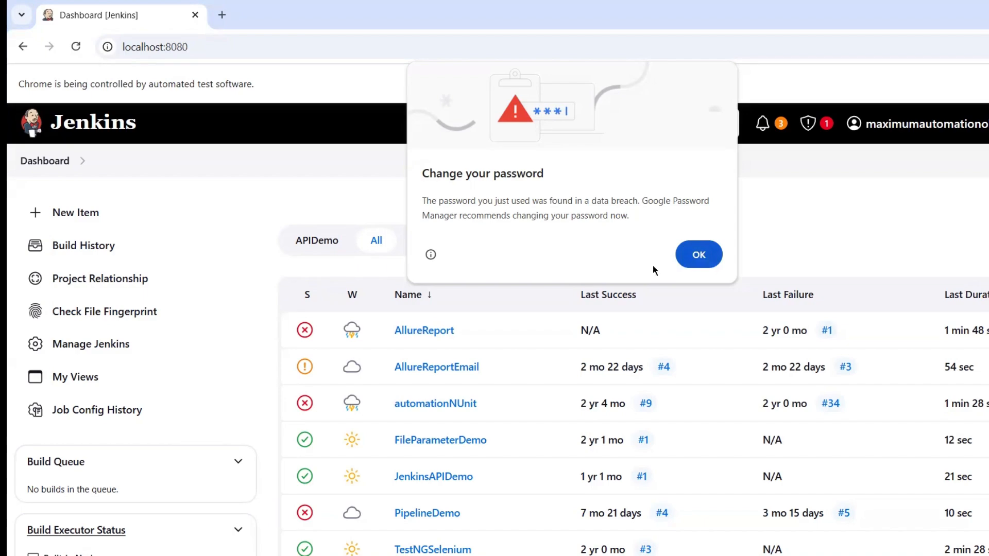
{"action": "mouse_move", "coordinate": [431, 197]}
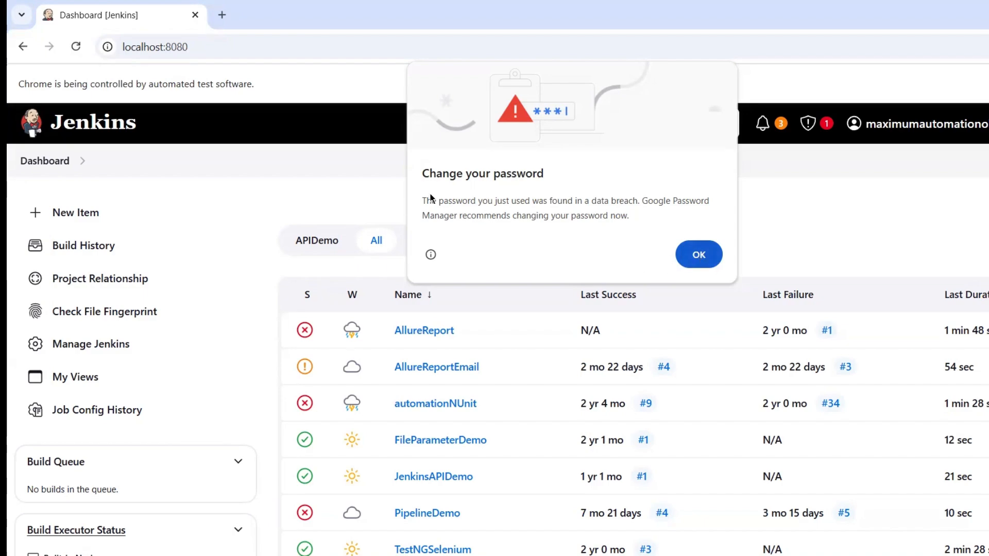
{"action": "mouse_move", "coordinate": [699, 255]}
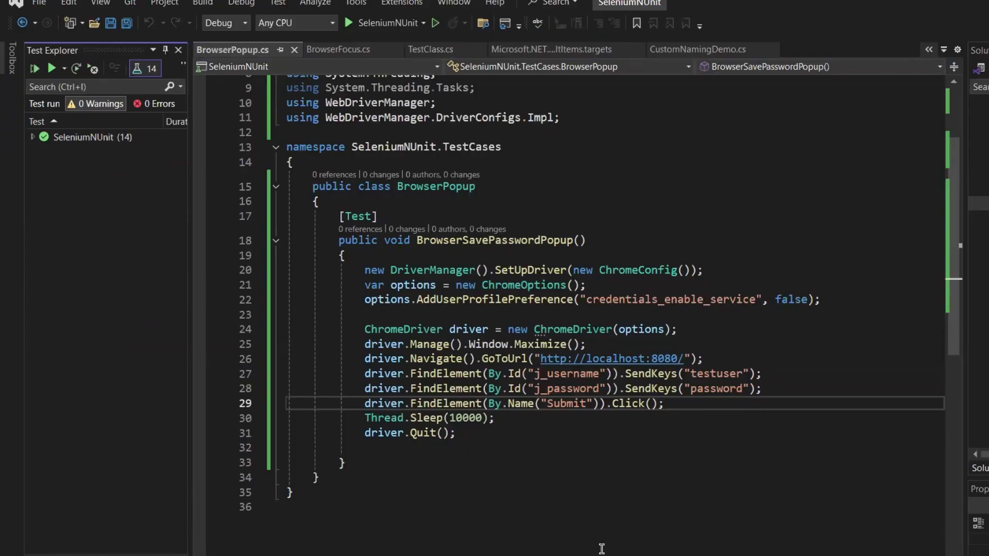
{"action": "mouse_move", "coordinate": [560, 427]}
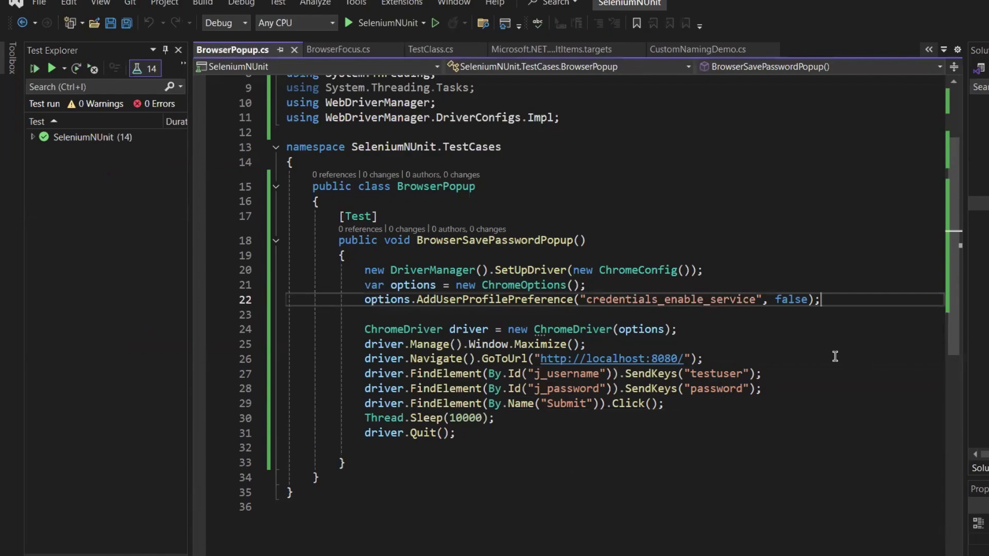
- Add options.AddUserProfilePreference("profile.password_manager_leak_detection", false); on a new line
{"action": "key", "text": "Enter"}
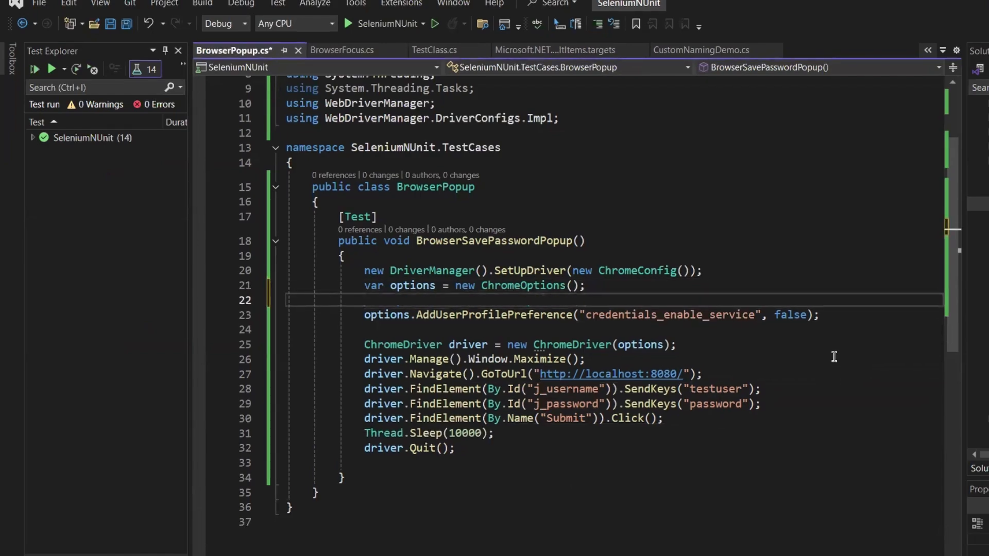
{"action": "type", "text": "options"}
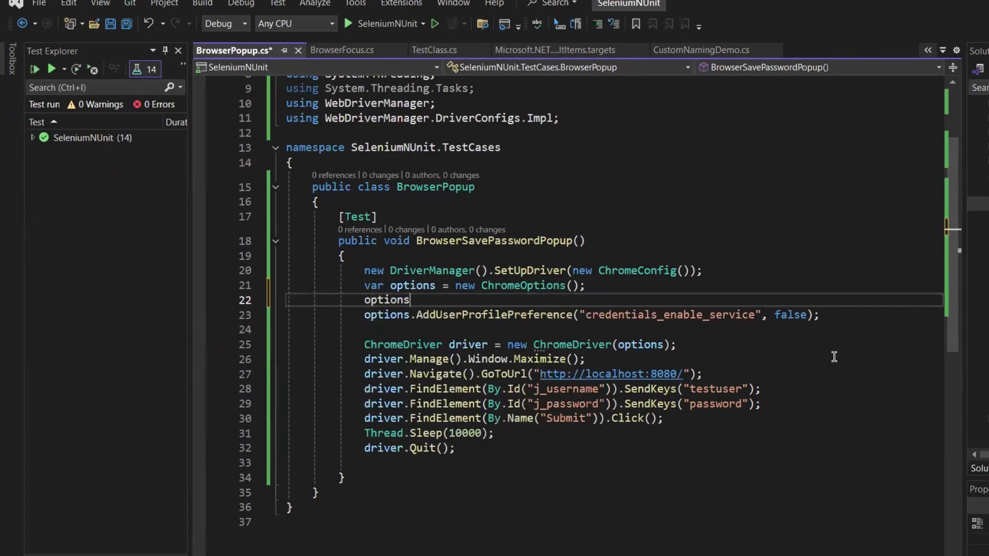
{"action": "type", "text": "."}
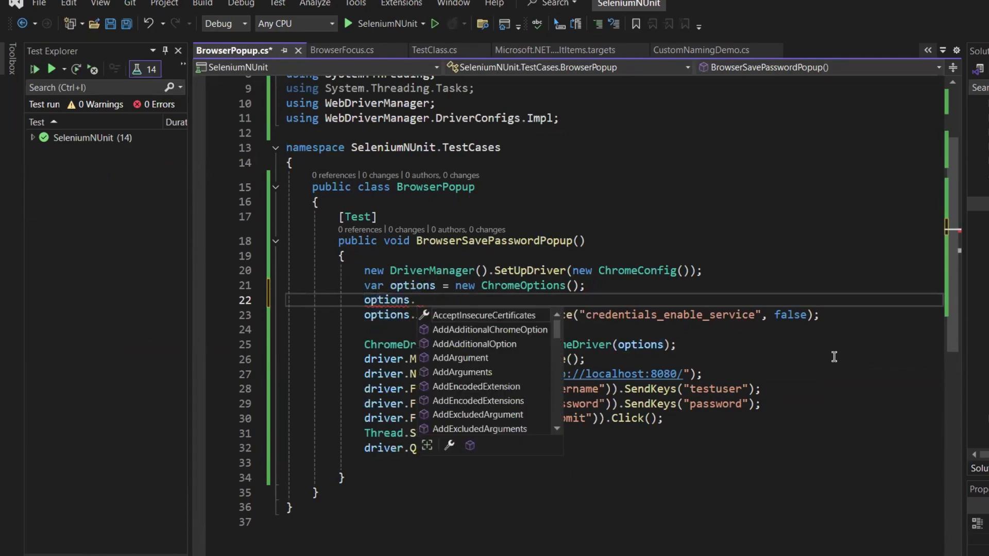
{"action": "type", "text": "ad"}
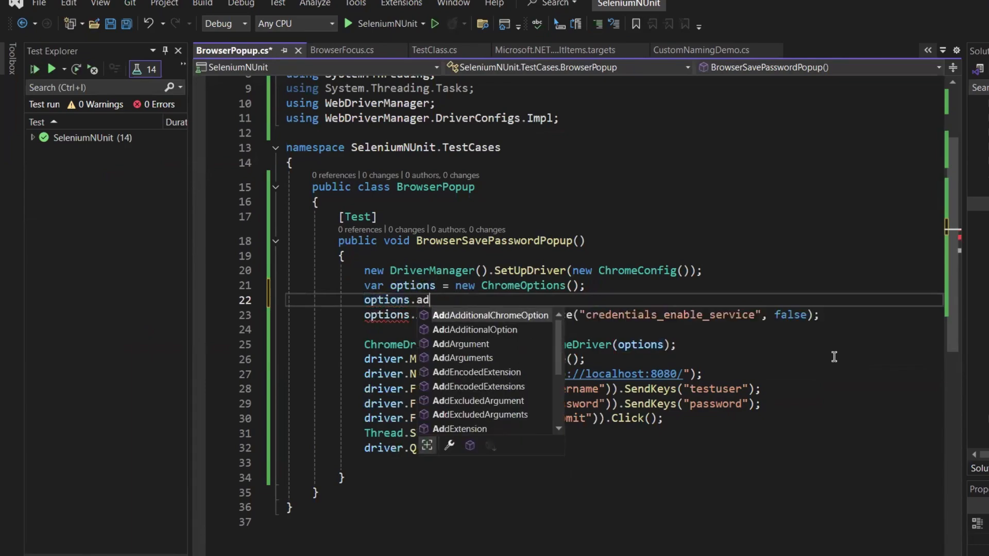
{"action": "mouse_move", "coordinate": [488, 315]}
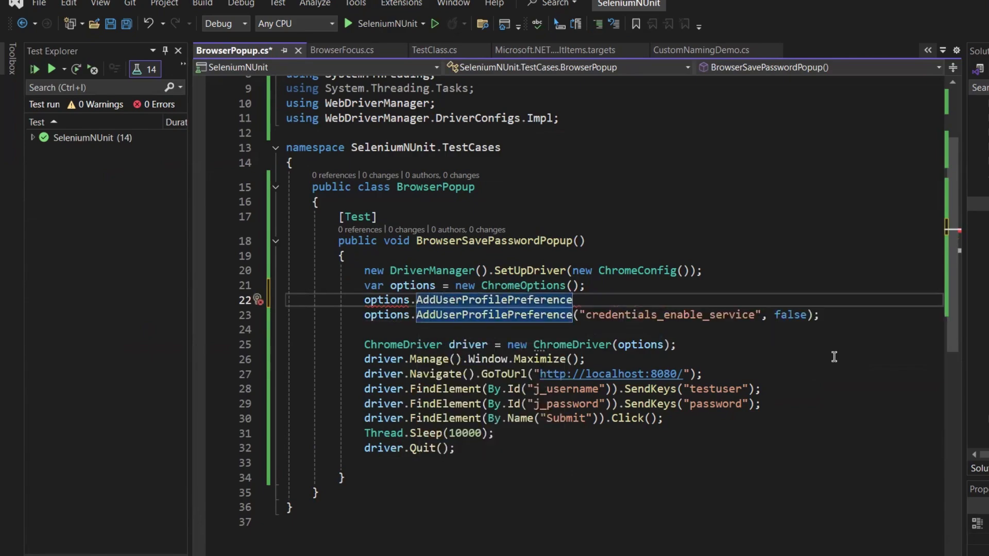
{"action": "type", "text": "(\"\")"}
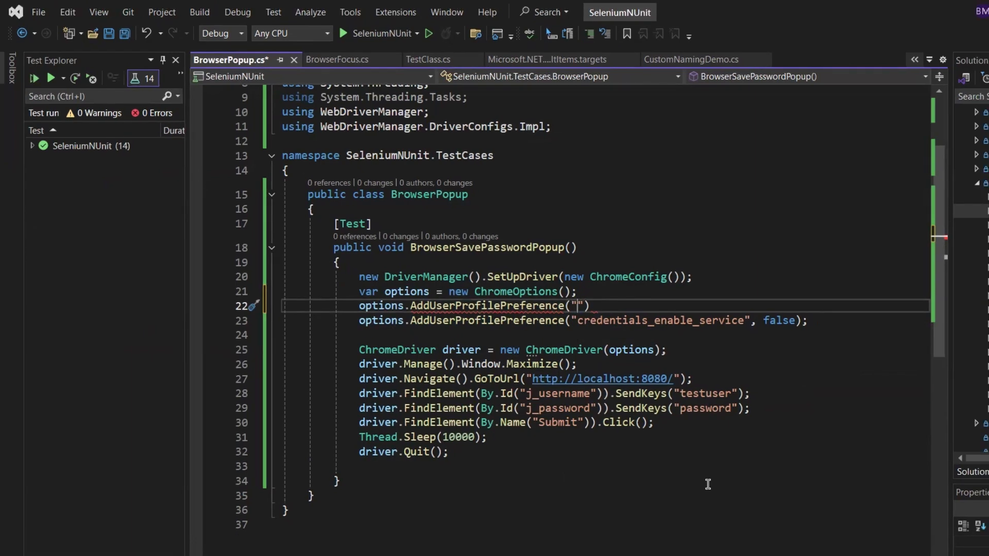
{"action": "type", "text": "profi"}
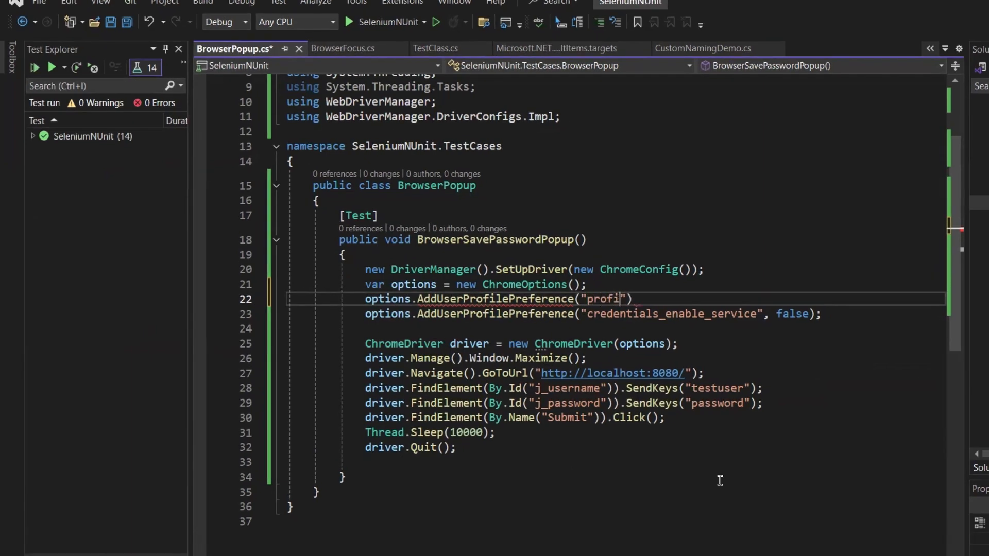
{"action": "type", "text": "le"}
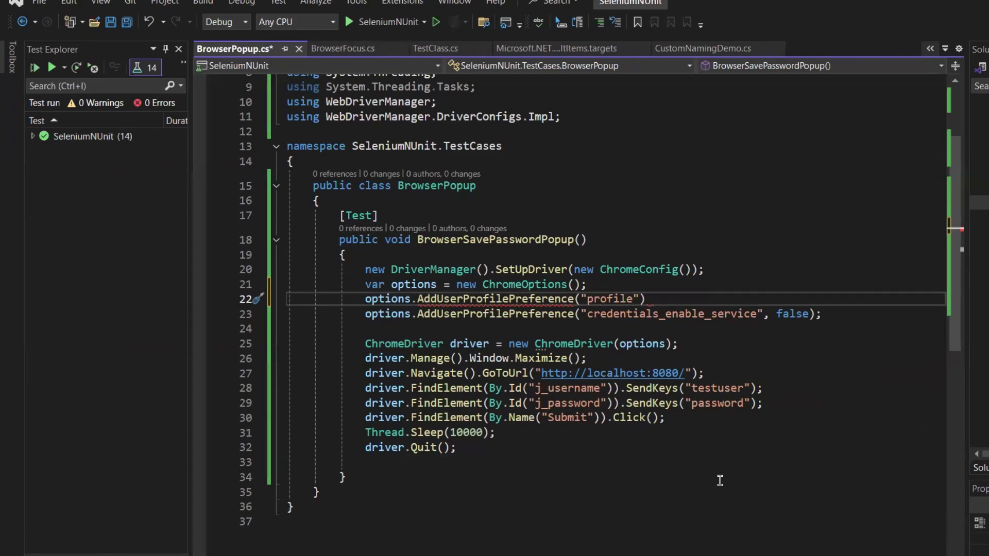
{"action": "type", "text": ".password"}
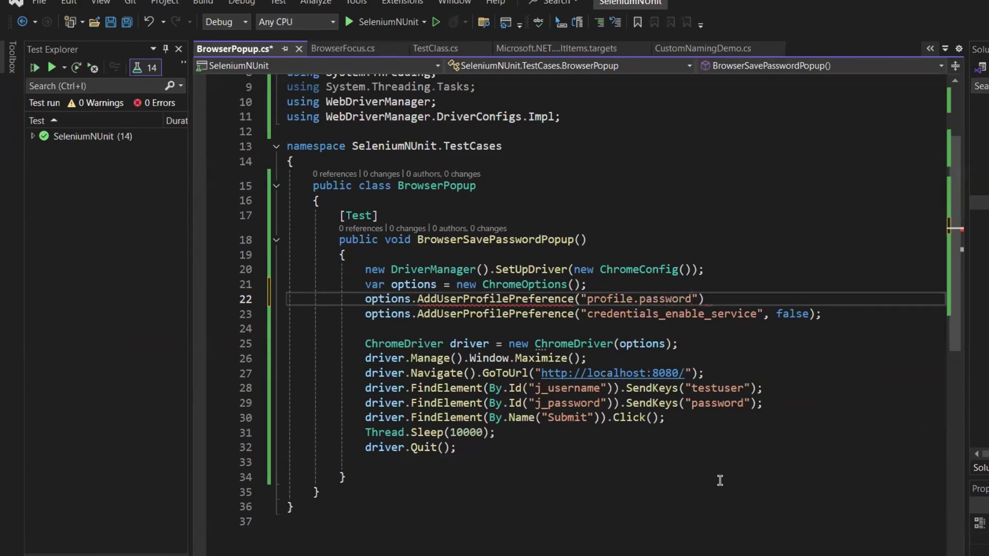
{"action": "type", "text": "_manager"}
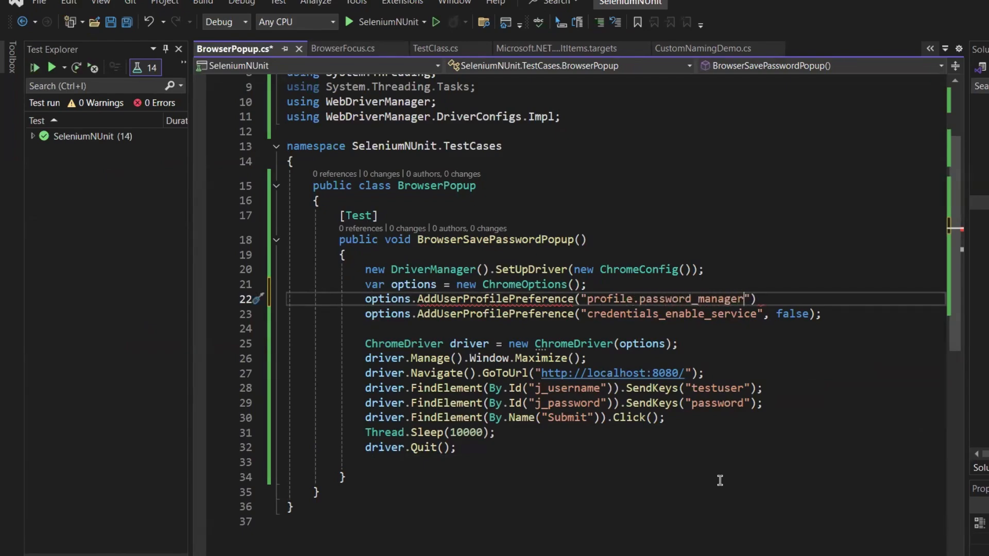
{"action": "type", "text": "_leak_dete"}
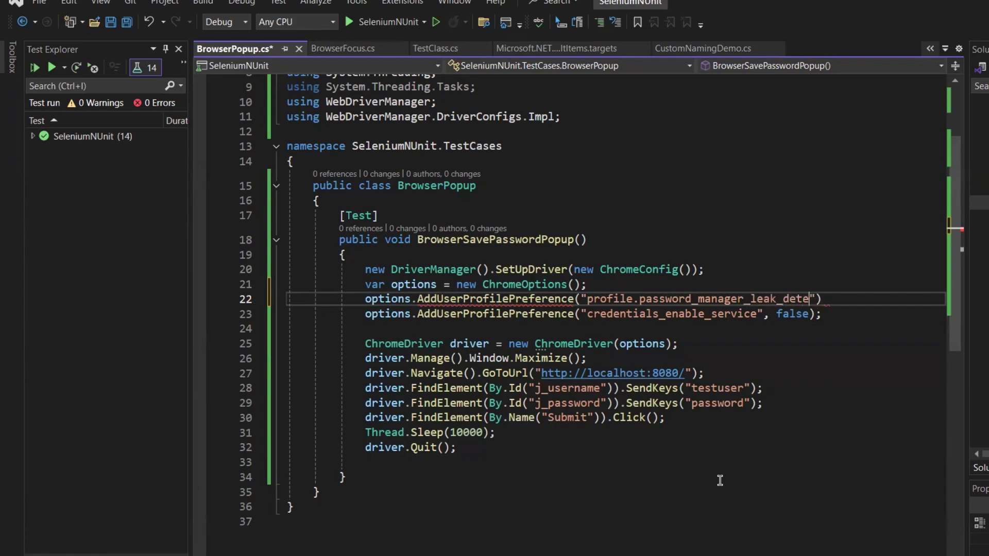
{"action": "type", "text": "ction"}
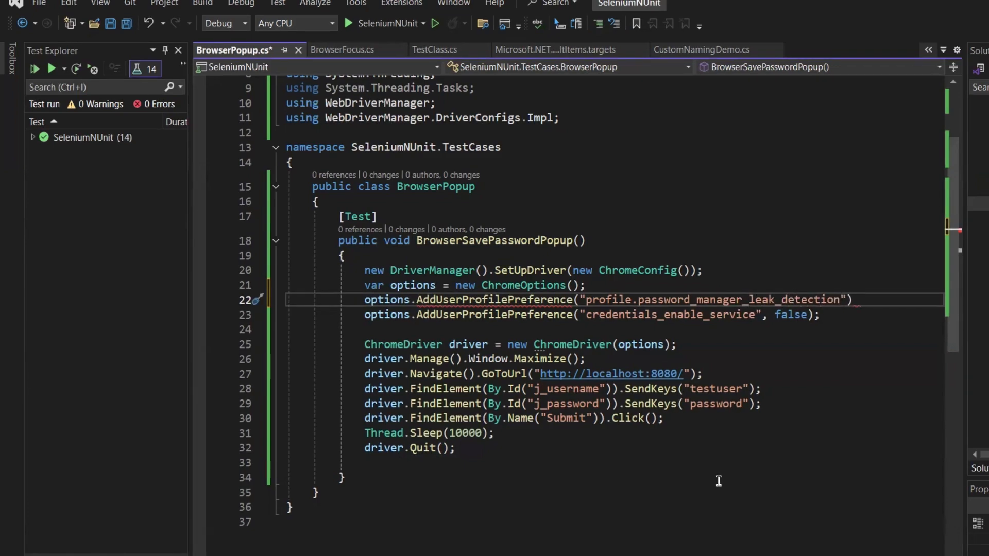
{"action": "left_click", "coordinate": [579, 299]}
{"action": "type", "text": ","}
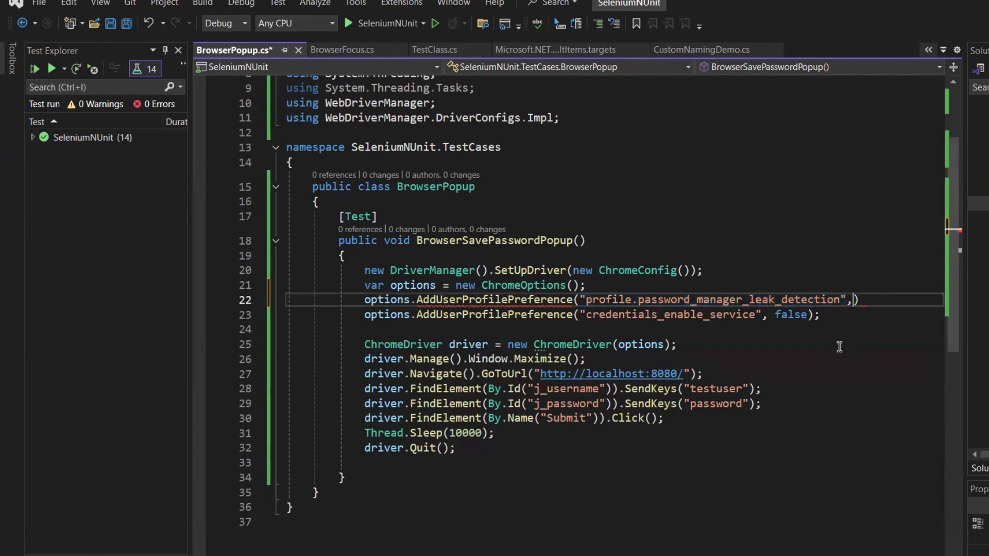
{"action": "type", "text": "false"}
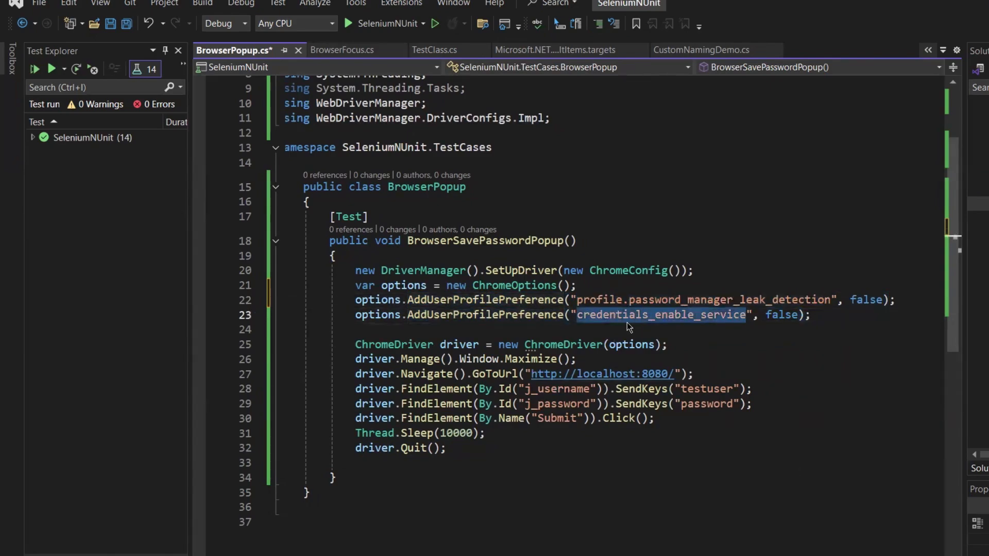
- Save BrowserPopup.cs and bring up the test's Run Tests context menu
{"action": "left_click", "coordinate": [820, 315]}
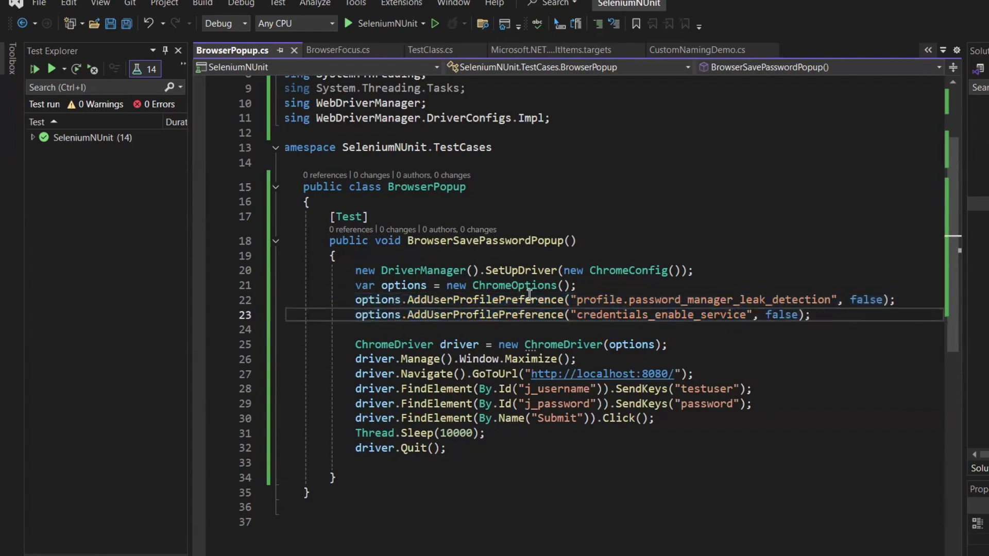
{"action": "right_click", "coordinate": [344, 216]}
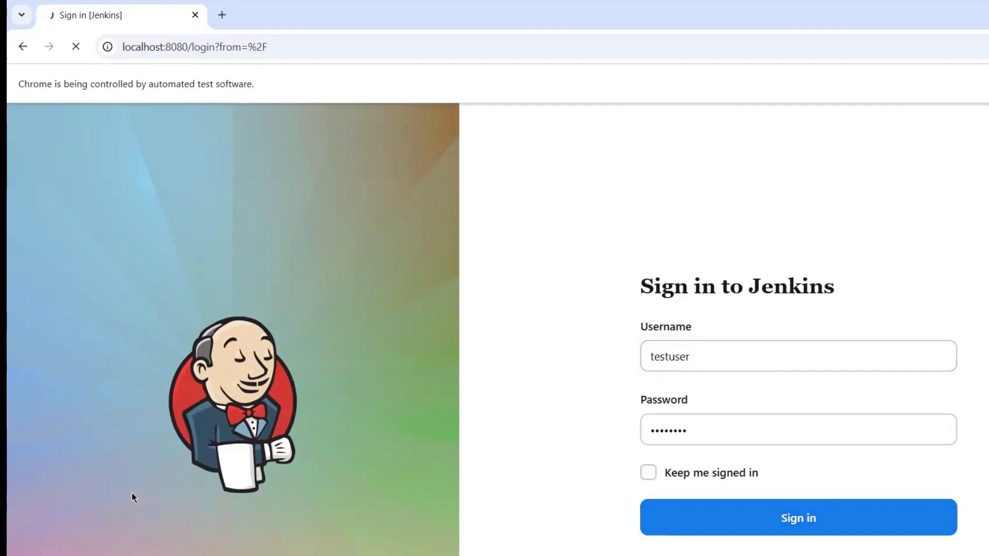
- Let the automated login reach the Jenkins dashboard popup-free, then return to Visual Studio
{"action": "left_click", "coordinate": [798, 518]}
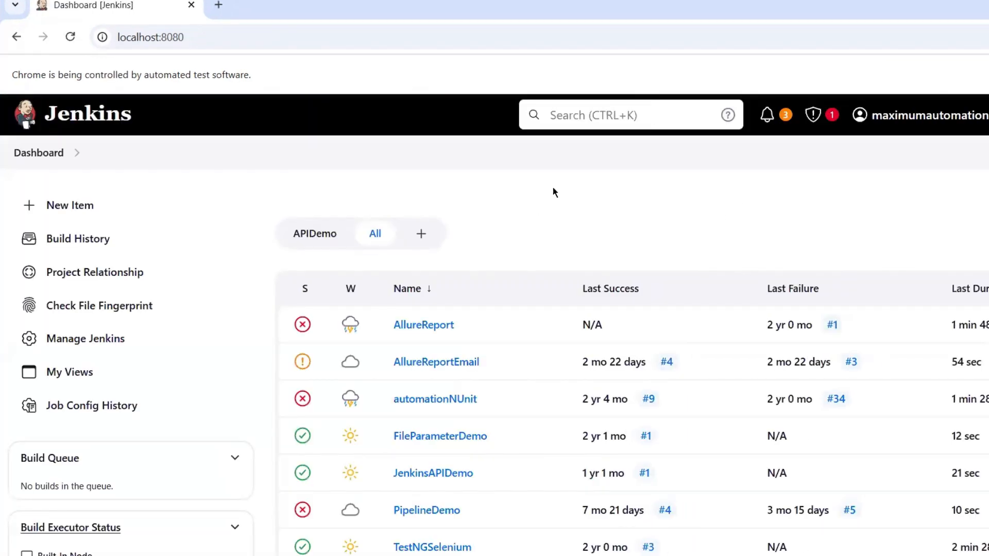
{"action": "mouse_move", "coordinate": [716, 185]}
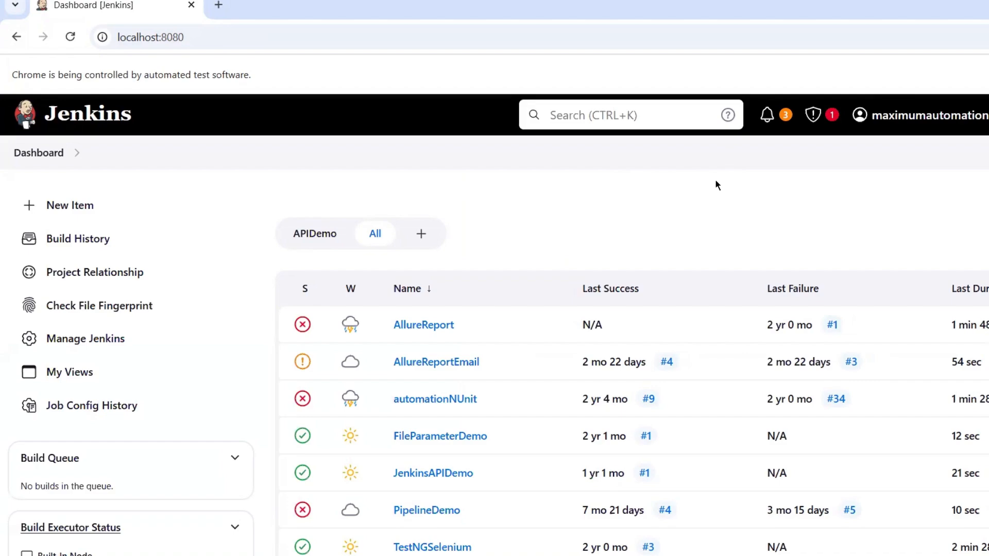
{"action": "mouse_move", "coordinate": [469, 92]}
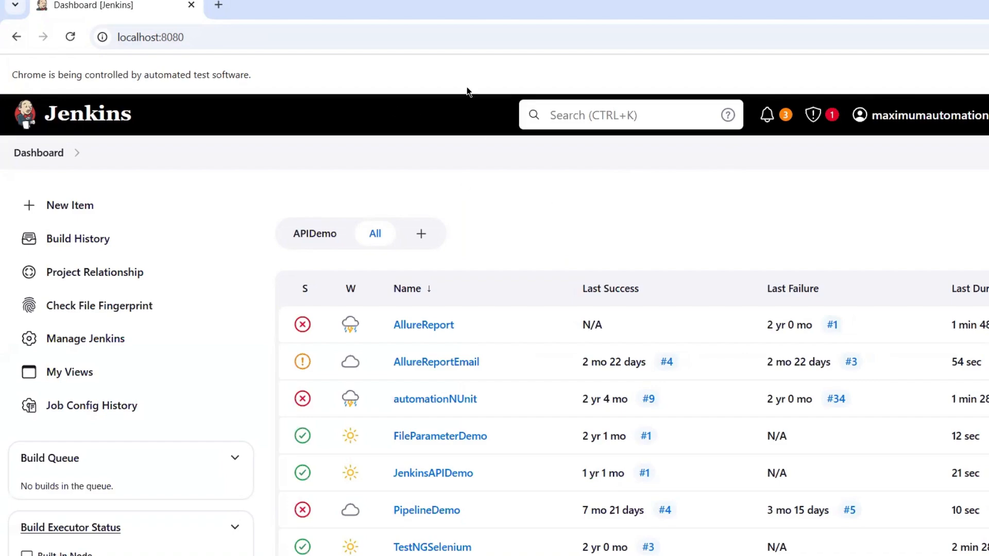
{"action": "mouse_move", "coordinate": [713, 190]}
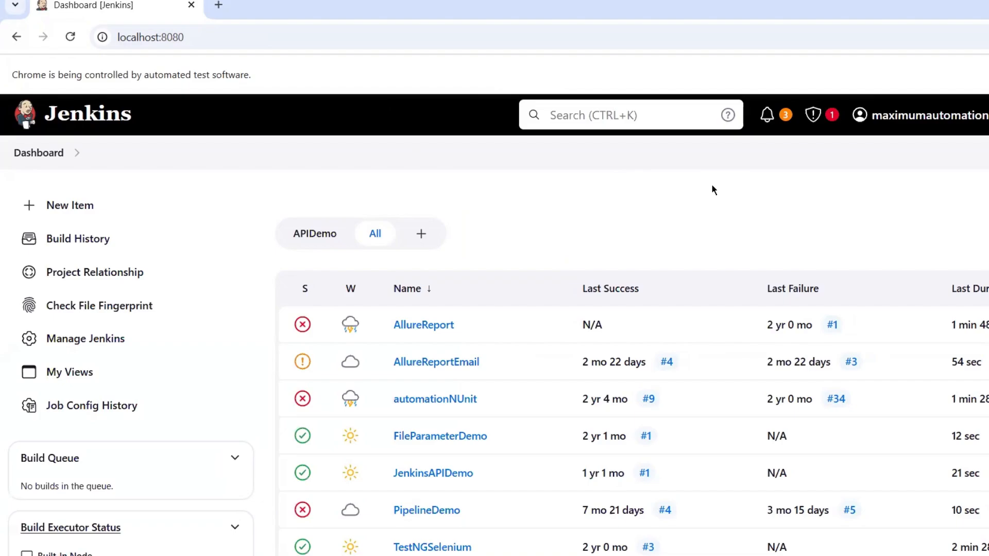
{"action": "key", "text": "alt+tab"}
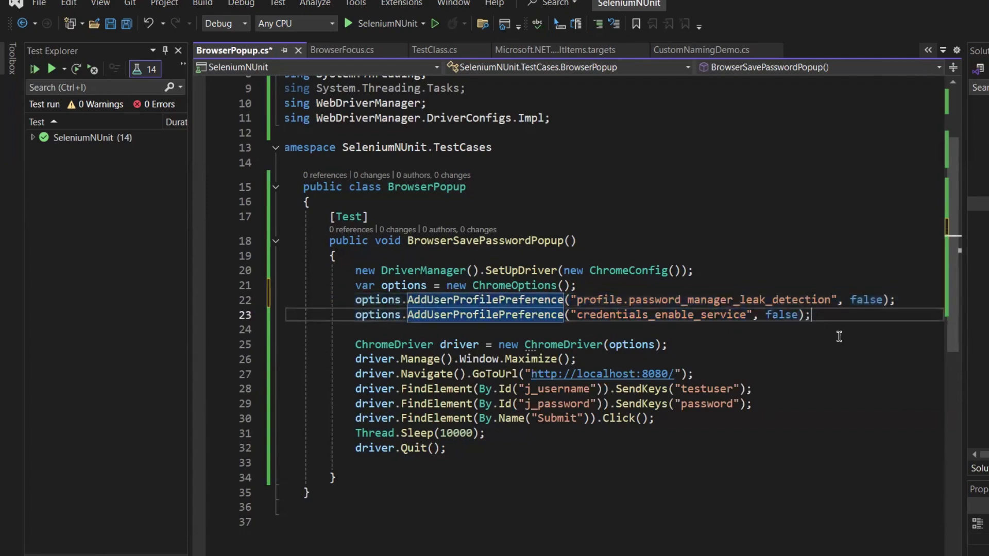
{"action": "left_click", "coordinate": [822, 315]}
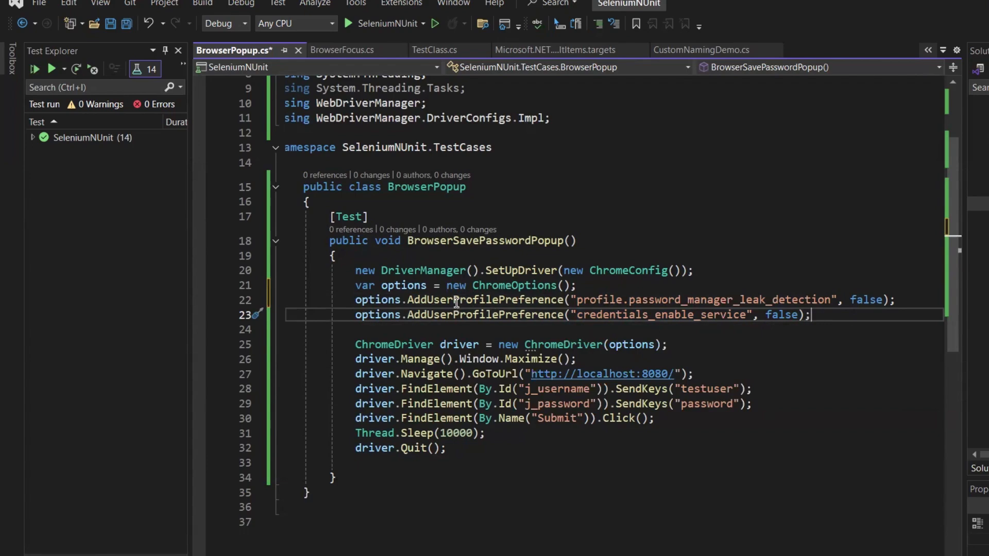
{"action": "double_click", "coordinate": [484, 315]}
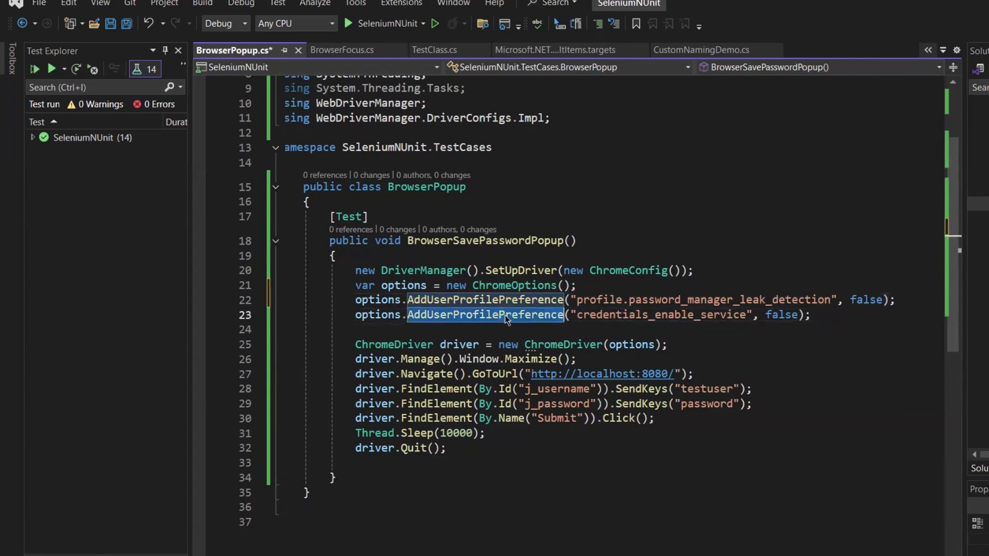
{"action": "left_click", "coordinate": [849, 314]}
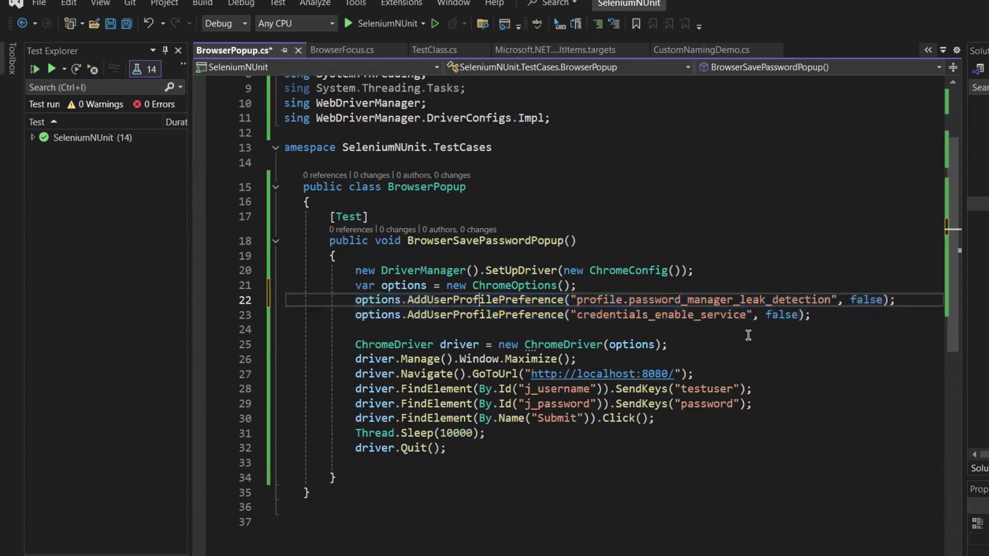
{"action": "left_click", "coordinate": [811, 314]}
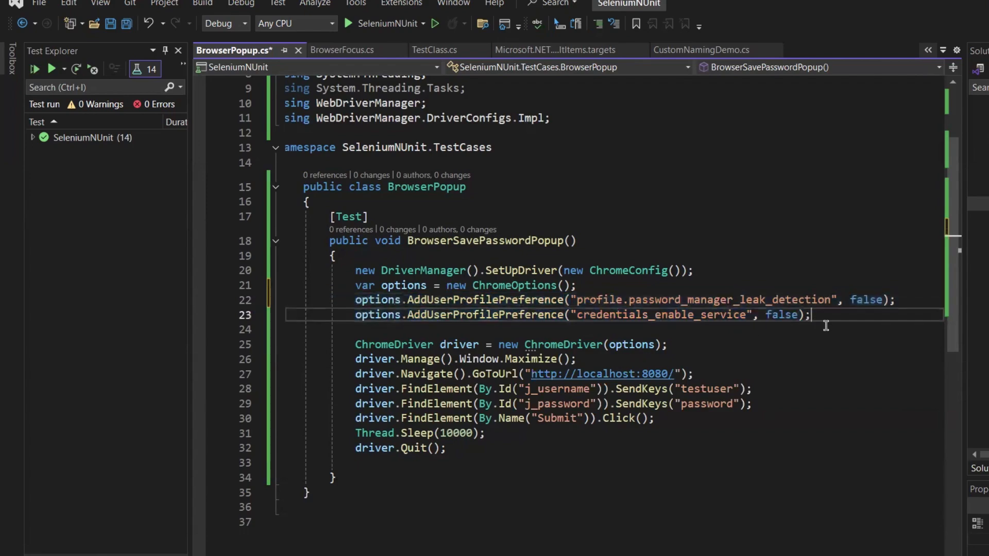